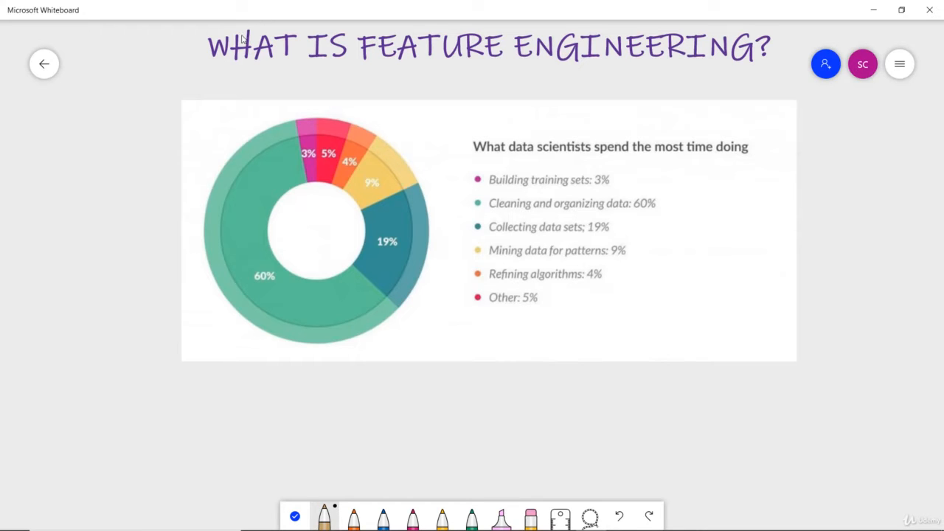
pyautogui.moveTo(171, 79)
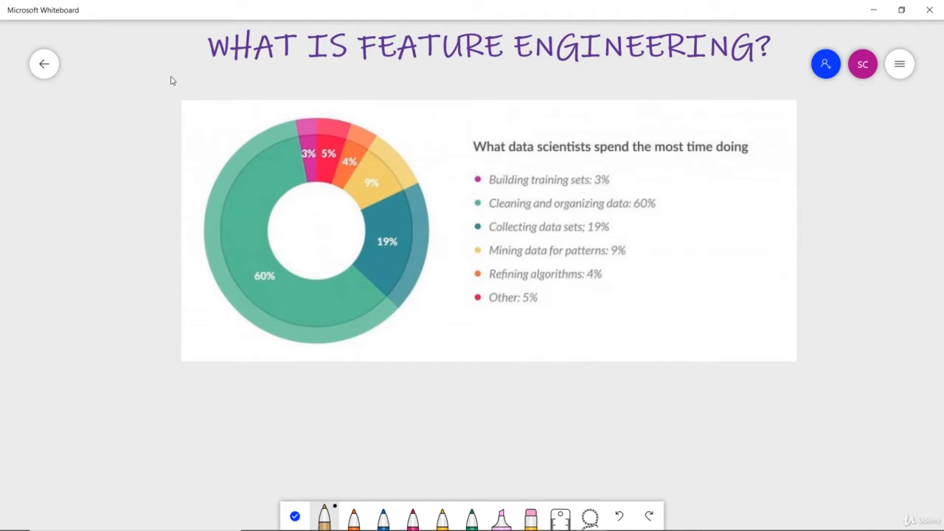
pyautogui.moveTo(186, 78)
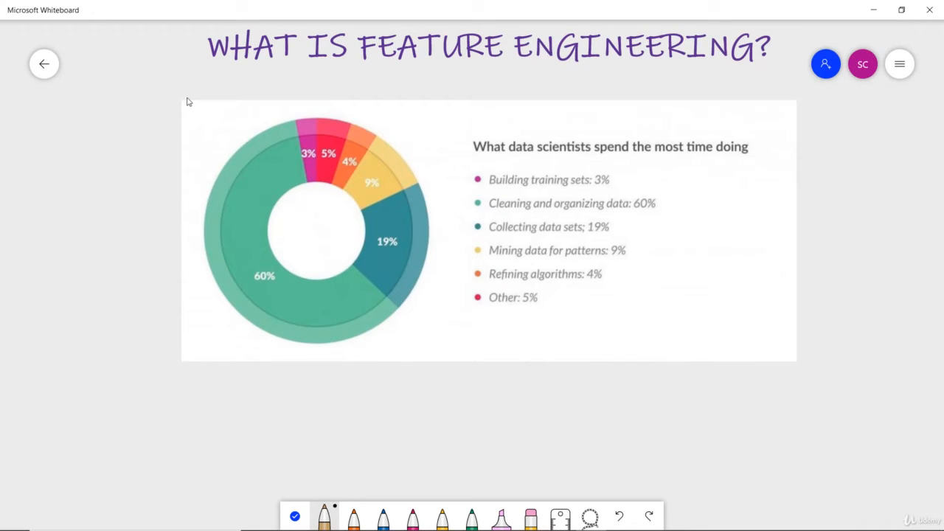
pyautogui.moveTo(174, 106)
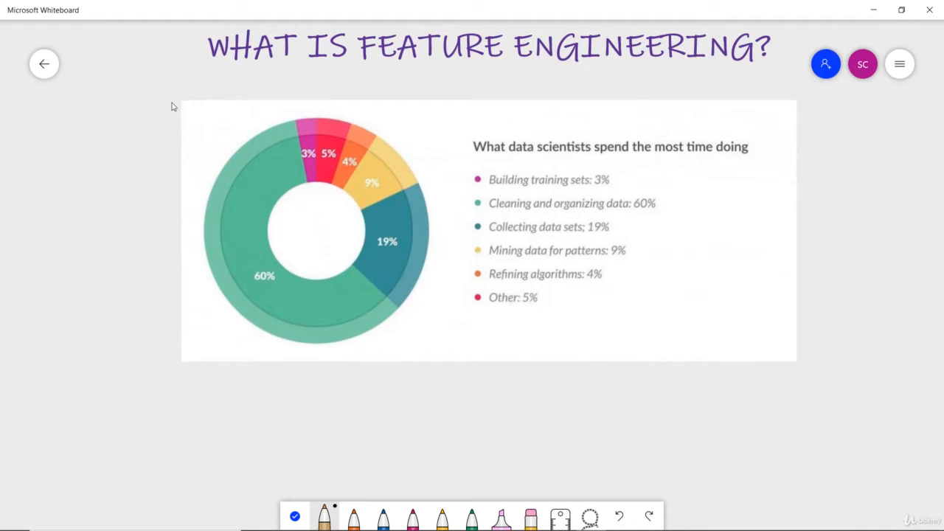
pyautogui.moveTo(157, 112)
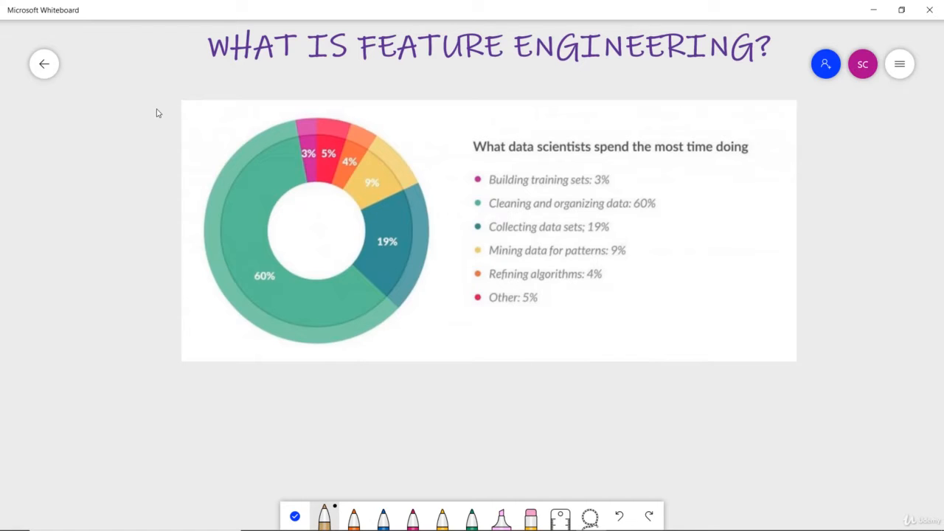
pyautogui.moveTo(369, 91)
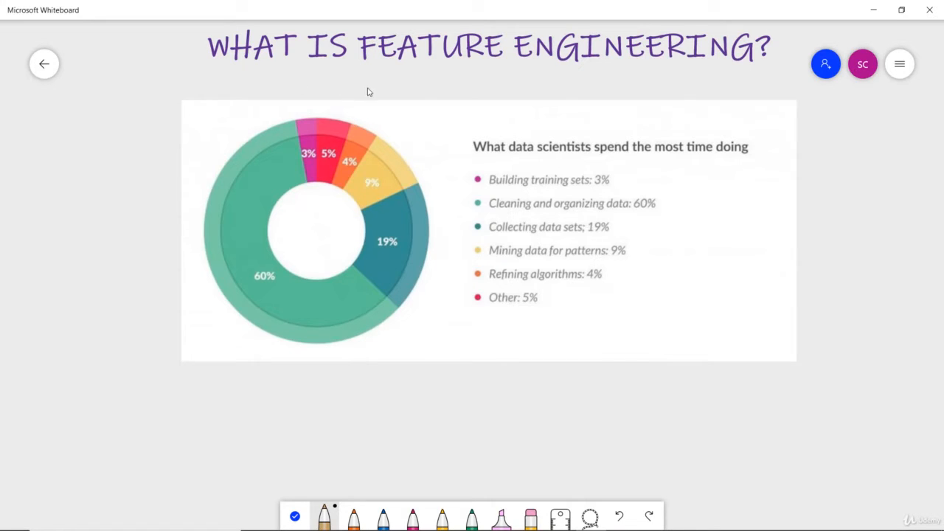
pyautogui.moveTo(65, 171)
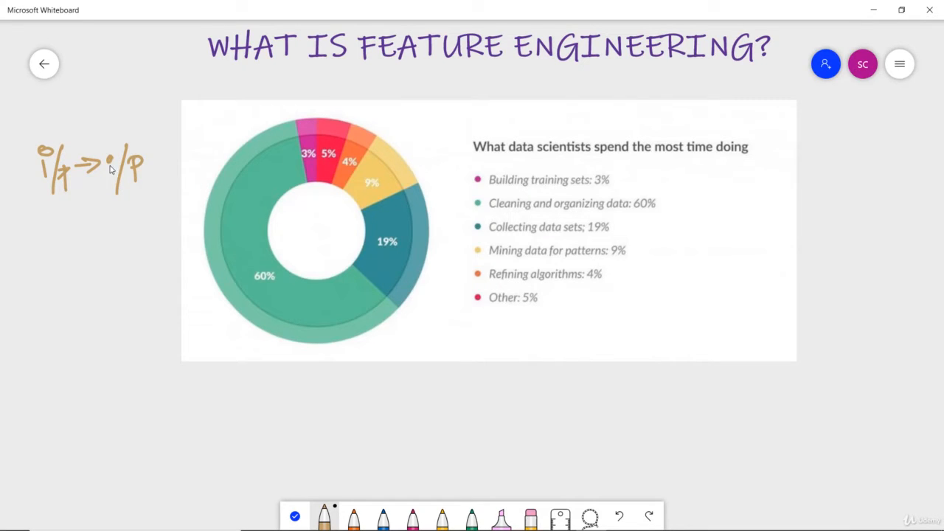
# - Finish the i/p → o/p arrow and write the underlined word "features" beneath it
pyautogui.moveTo(100, 165); pyautogui.dragTo(115, 155)
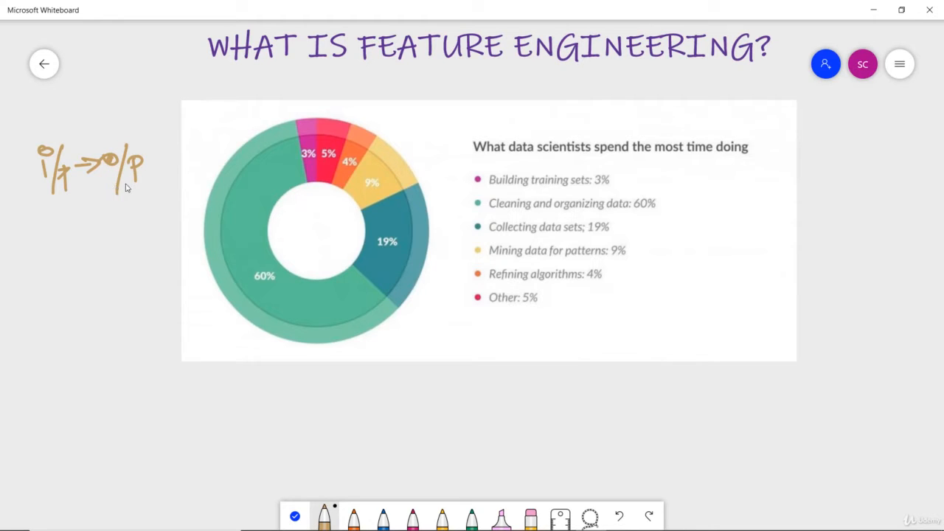
pyautogui.moveTo(37, 218); pyautogui.dragTo(32, 243)
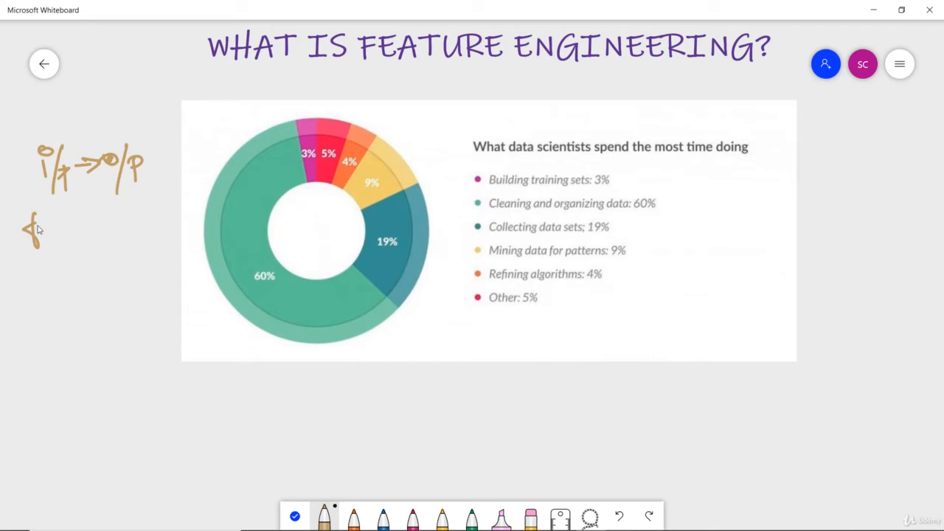
pyautogui.moveTo(32, 222); pyautogui.dragTo(111, 225)
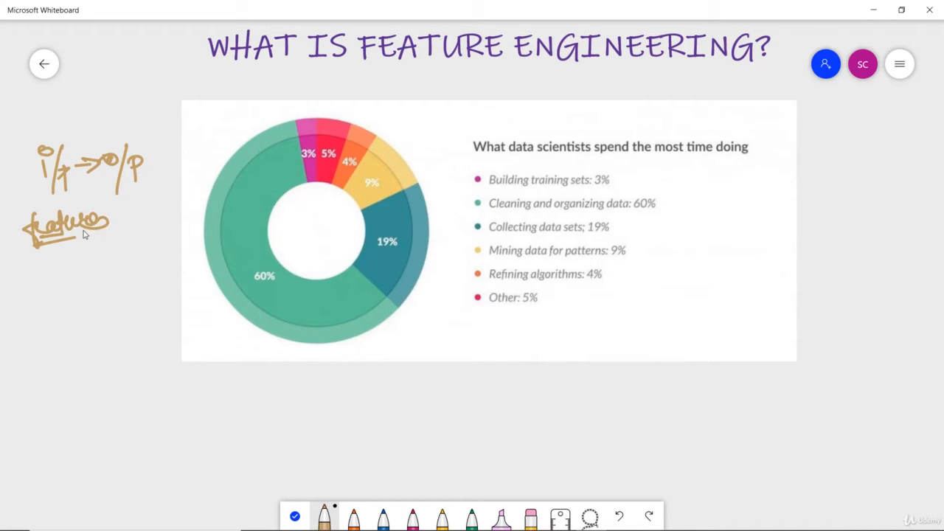
pyautogui.moveTo(103, 235)
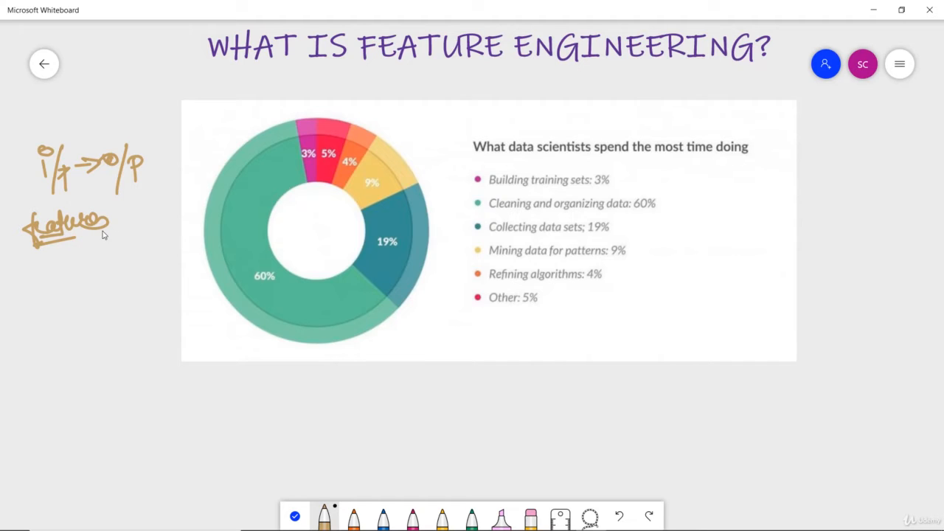
pyautogui.moveTo(157, 253)
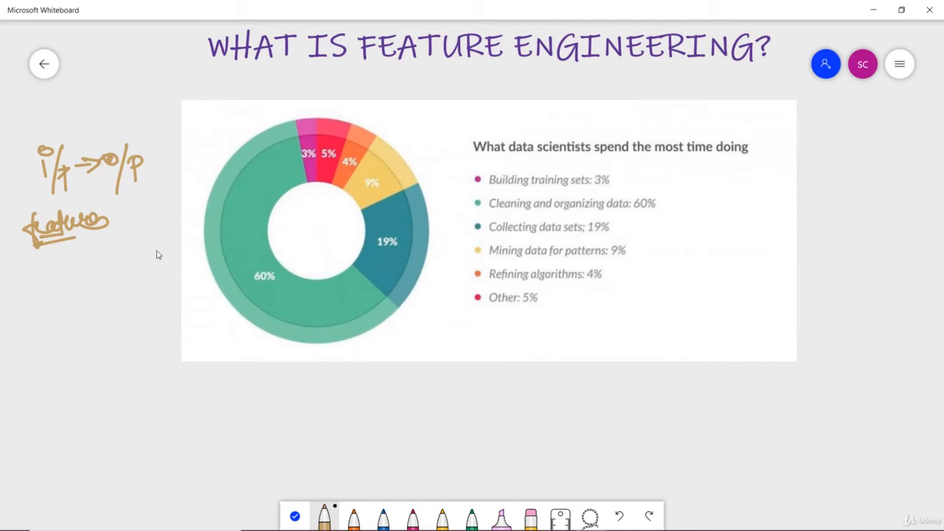
# - Write point ① "proper i/p dataset" under features and number point ②
pyautogui.moveTo(37, 295); pyautogui.dragTo(41, 317)
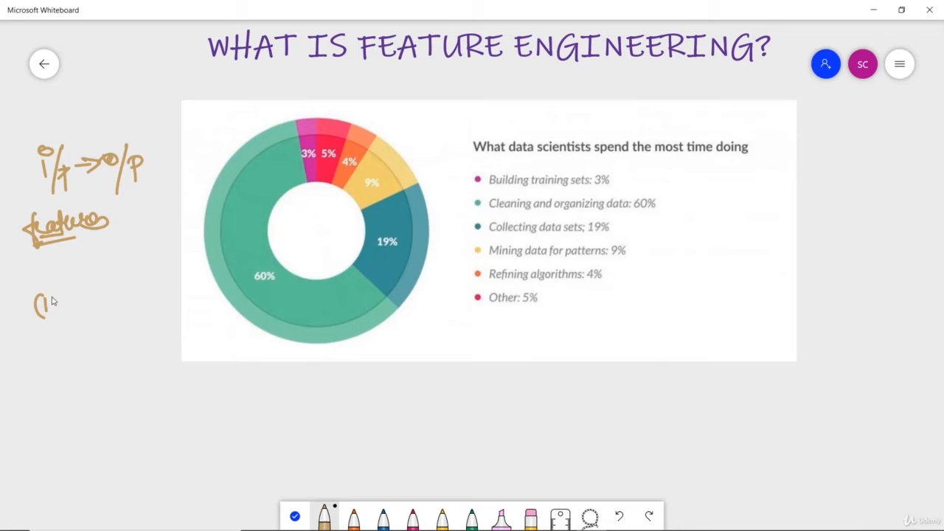
pyautogui.moveTo(37, 306); pyautogui.dragTo(56, 305)
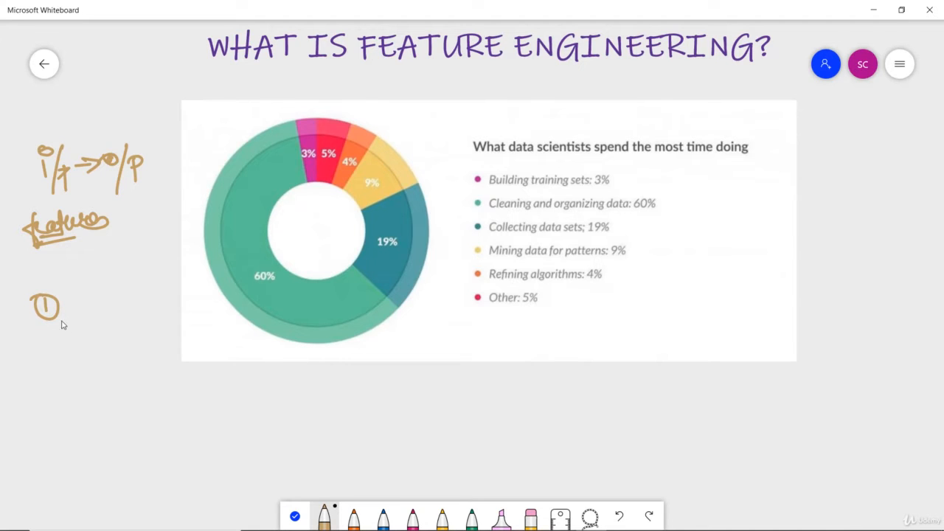
pyautogui.moveTo(59, 306); pyautogui.dragTo(100, 332)
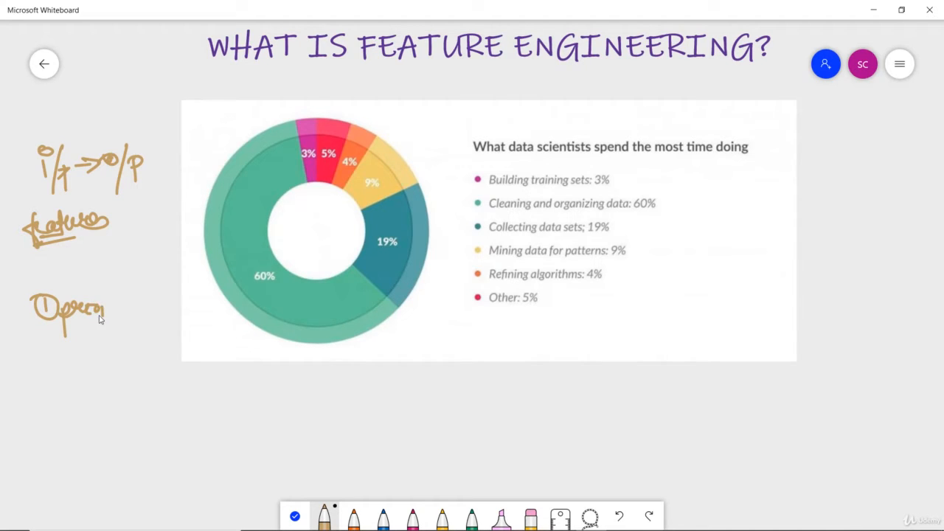
pyautogui.moveTo(103, 305); pyautogui.dragTo(159, 310)
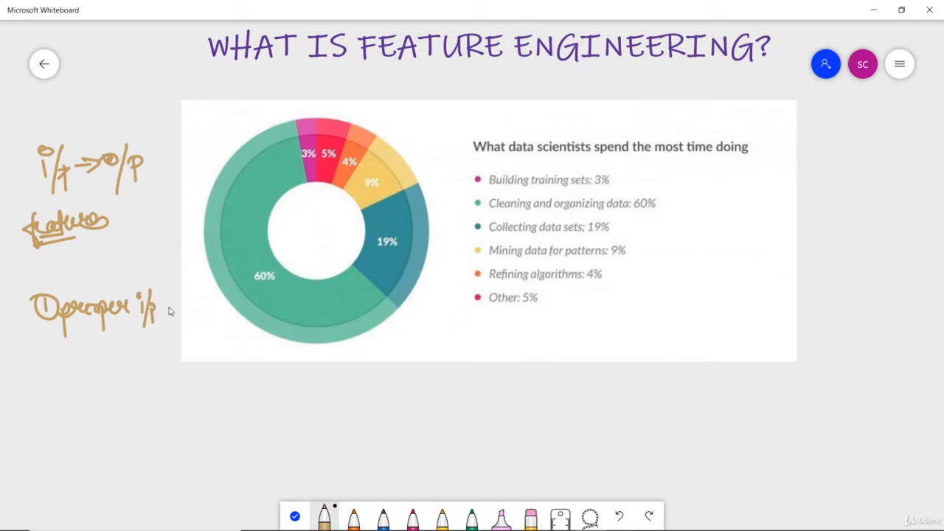
pyautogui.moveTo(166, 305); pyautogui.dragTo(236, 310)
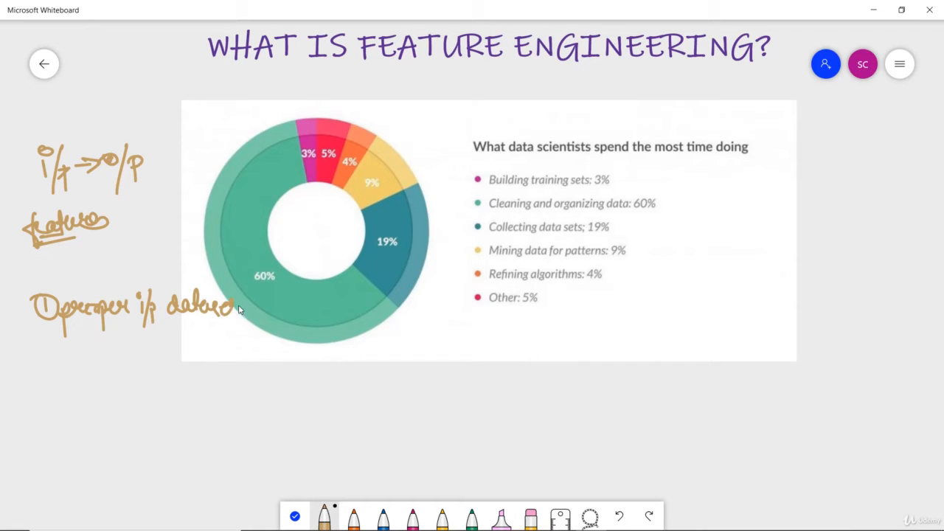
pyautogui.moveTo(29, 332); pyautogui.dragTo(8, 369)
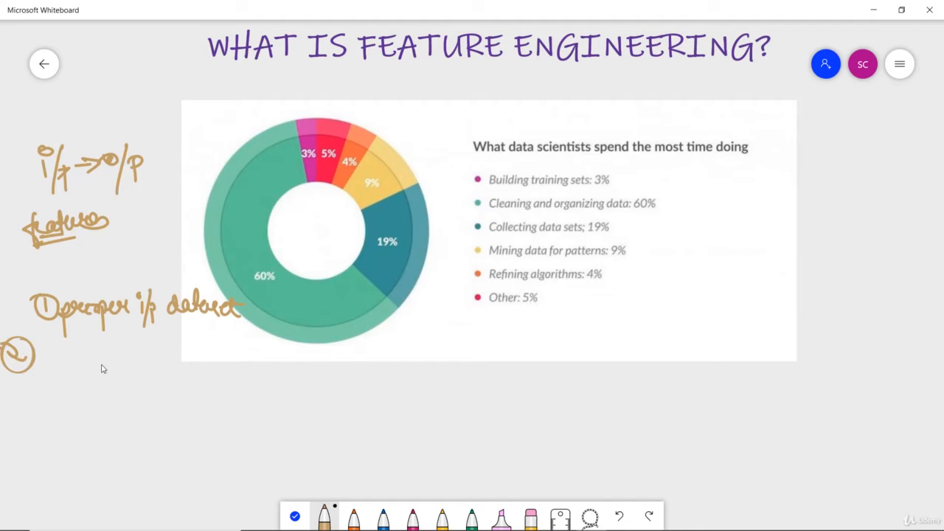
# - Write point ② "performance improve – models" on the next line
pyautogui.moveTo(62, 372); pyautogui.dragTo(96, 362)
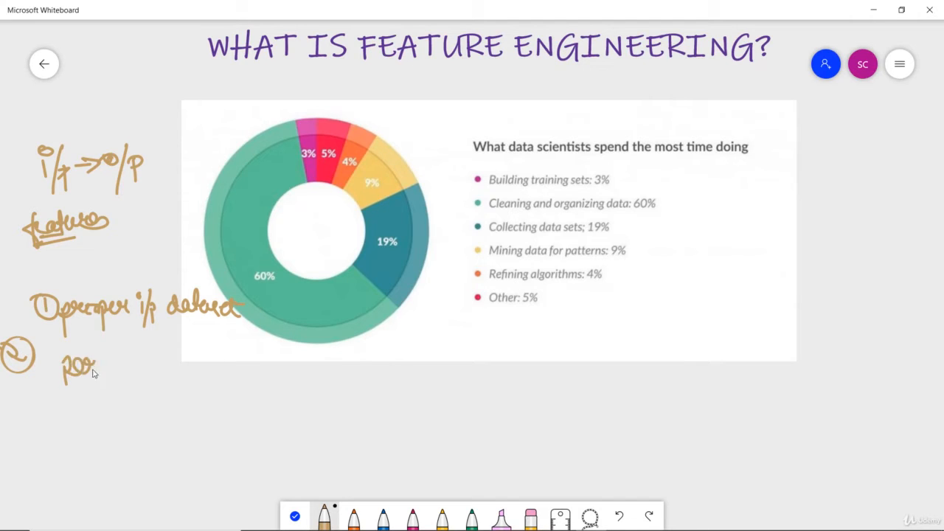
pyautogui.moveTo(96, 362); pyautogui.dragTo(161, 354)
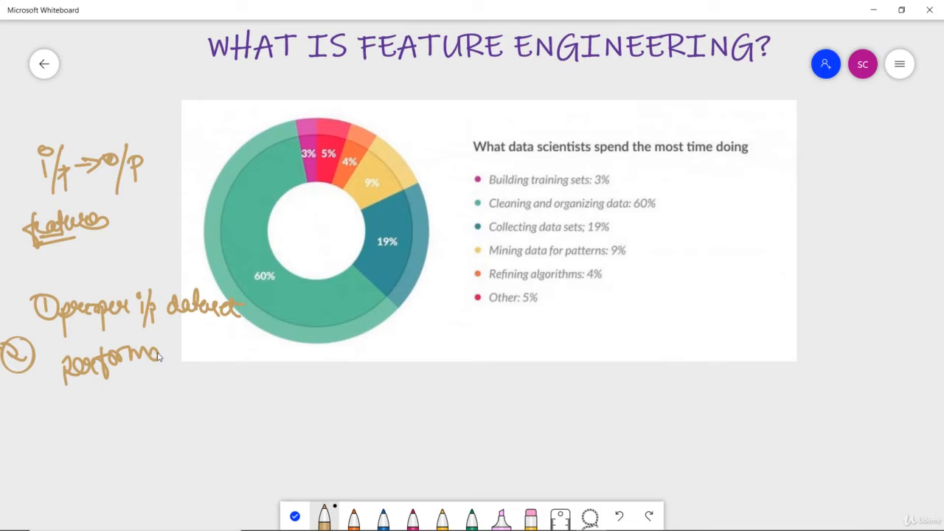
pyautogui.moveTo(162, 358); pyautogui.dragTo(243, 369)
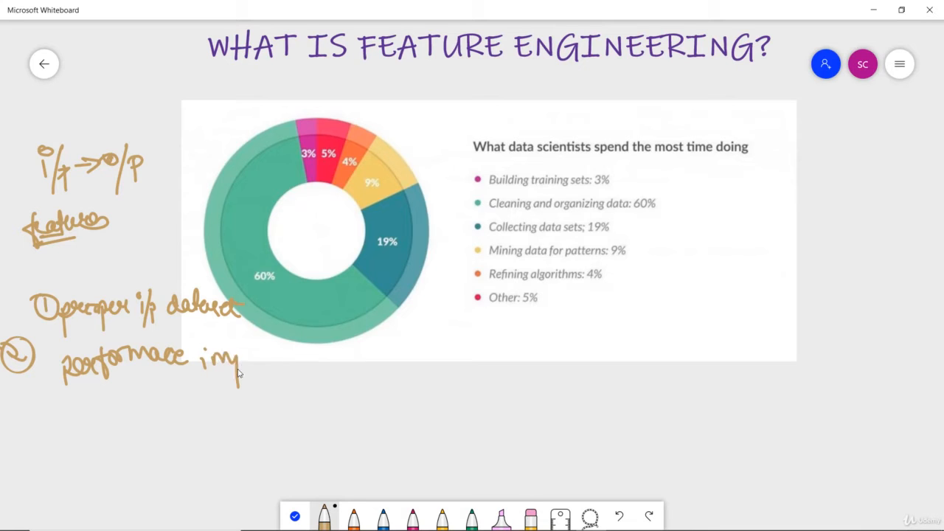
pyautogui.moveTo(214, 361); pyautogui.dragTo(310, 361)
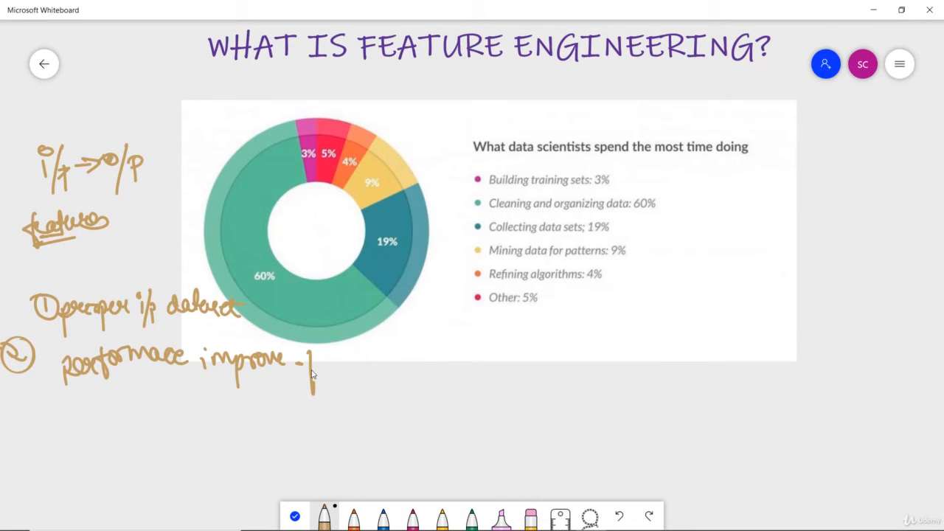
pyautogui.moveTo(318, 372); pyautogui.dragTo(372, 371)
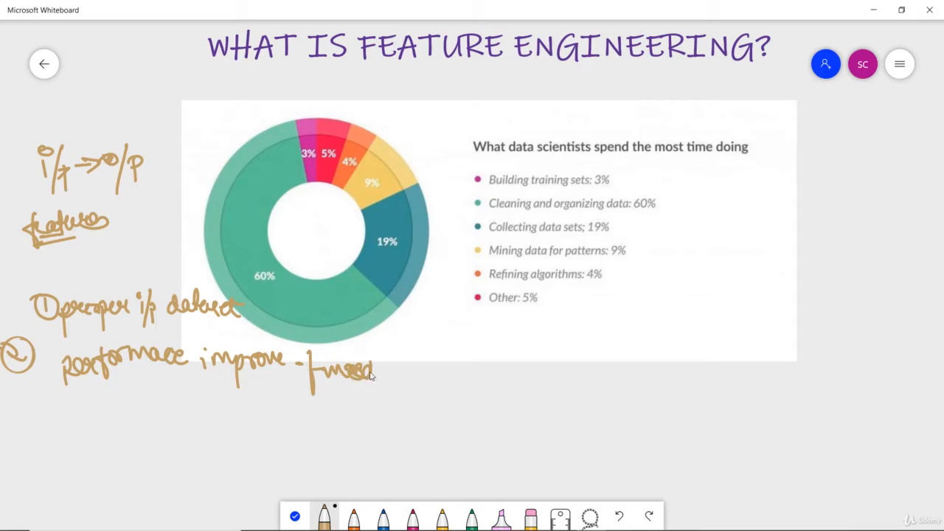
pyautogui.moveTo(369, 372); pyautogui.dragTo(404, 381)
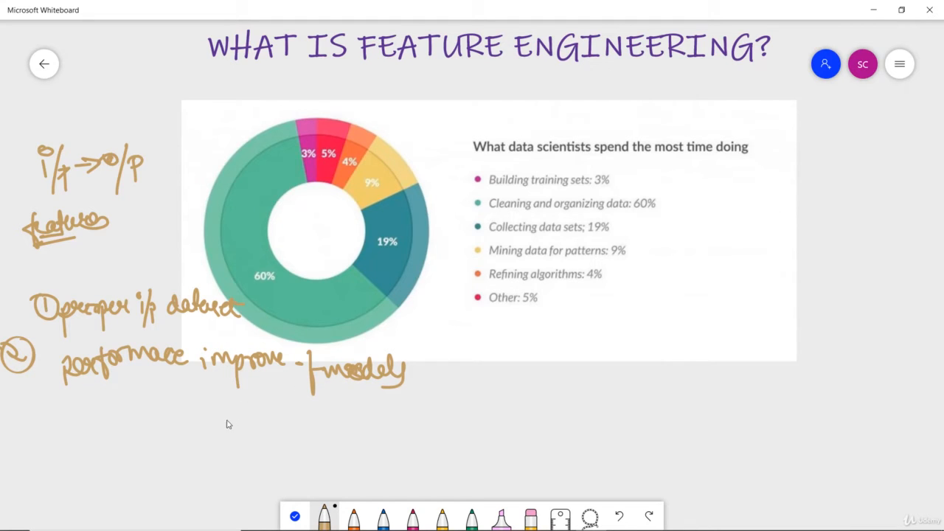
pyautogui.moveTo(412, 516)
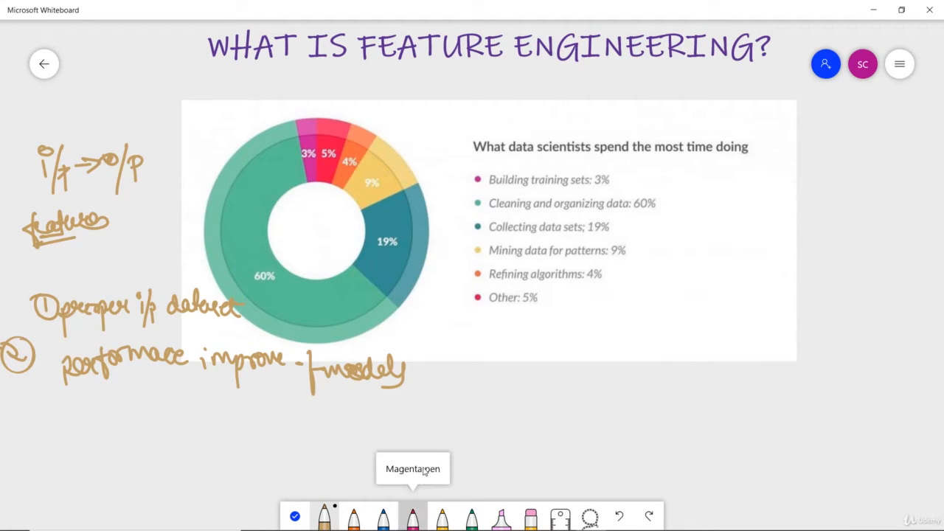
# - Switch to magenta ink and circle the "Cleaning and organizing data: 60%" legend entry
pyautogui.click(413, 515)
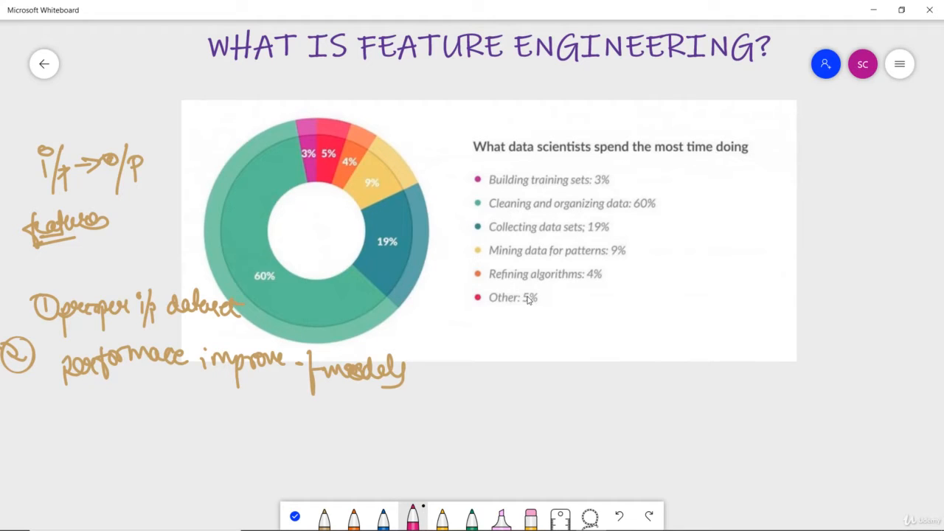
pyautogui.moveTo(522, 286)
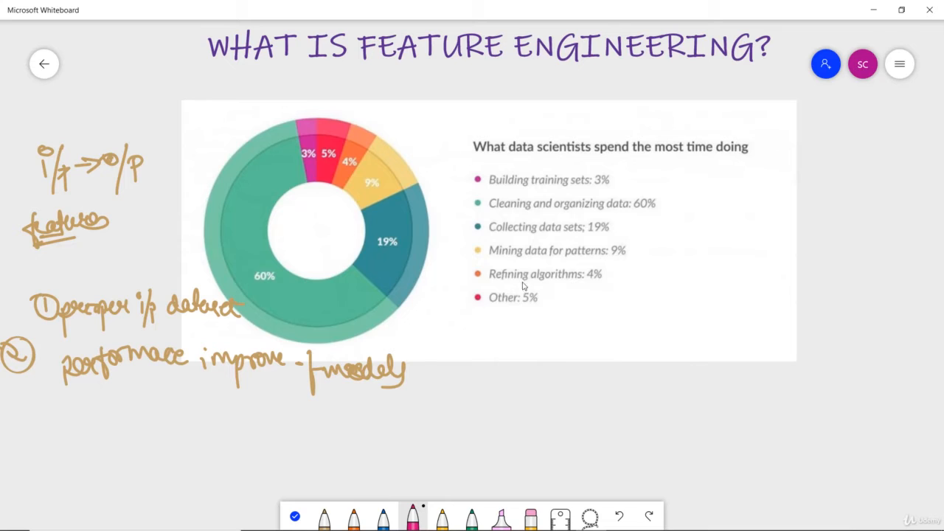
pyautogui.moveTo(564, 269)
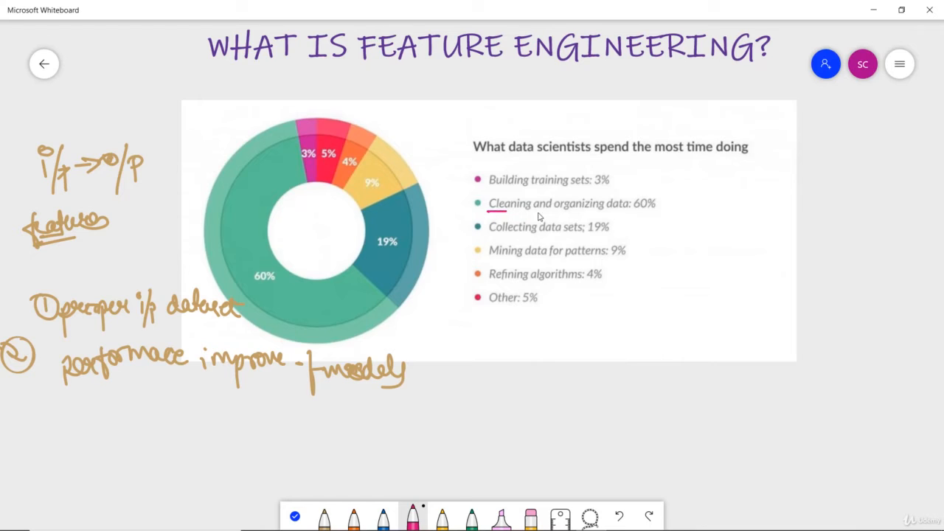
pyautogui.moveTo(486, 213); pyautogui.dragTo(657, 203)
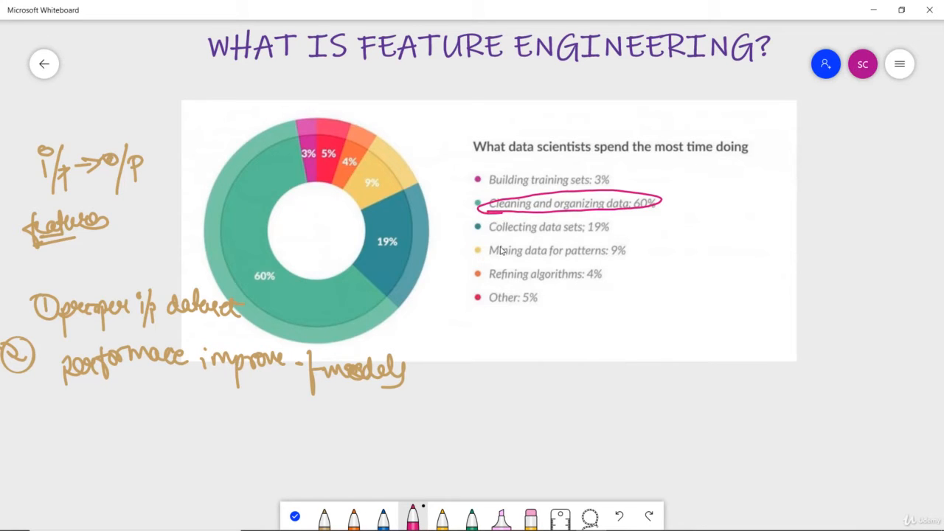
pyautogui.moveTo(520, 185)
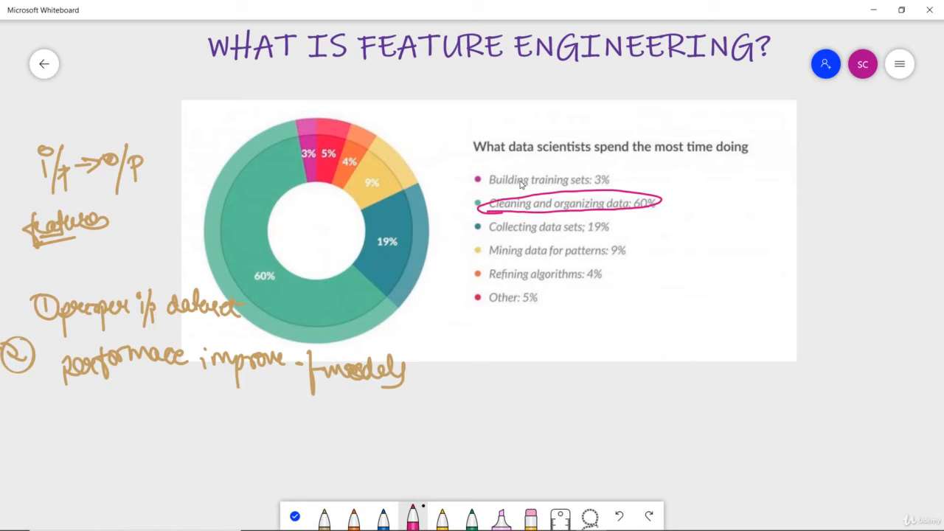
pyautogui.moveTo(568, 242)
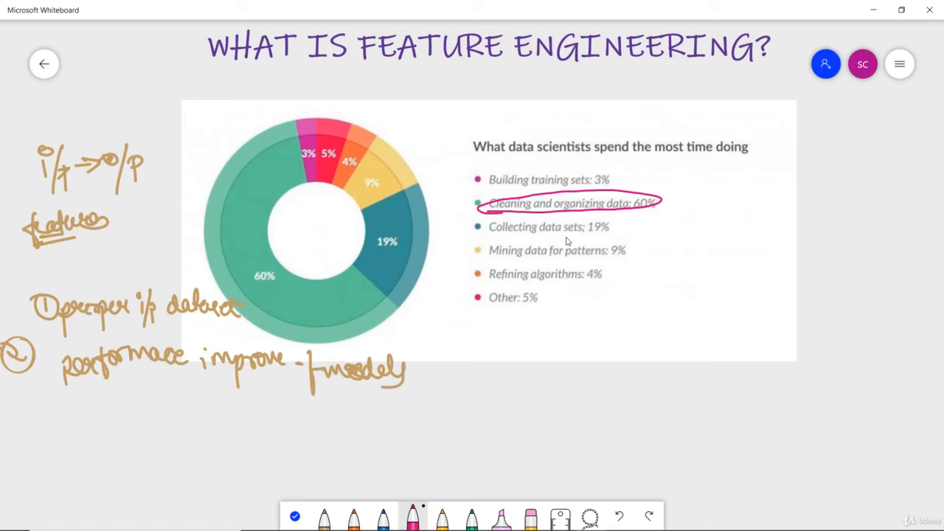
pyautogui.moveTo(602, 266)
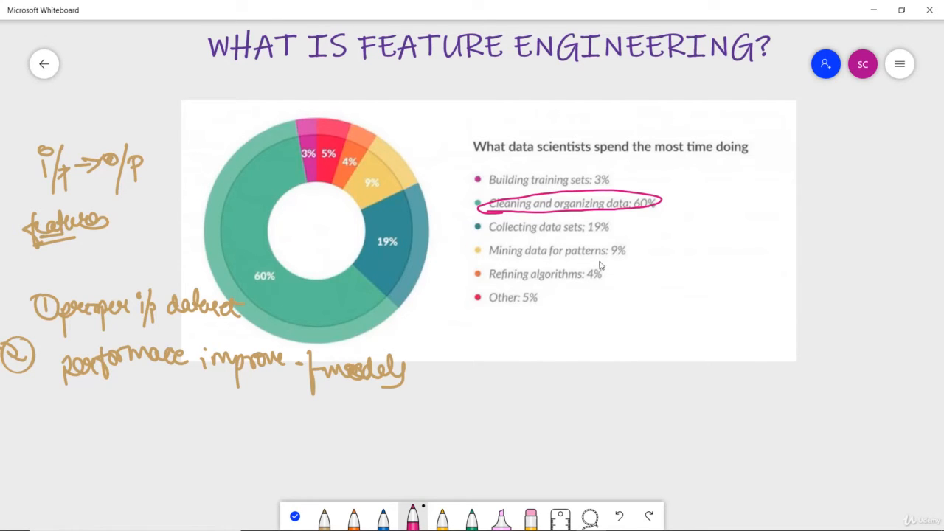
pyautogui.moveTo(579, 308)
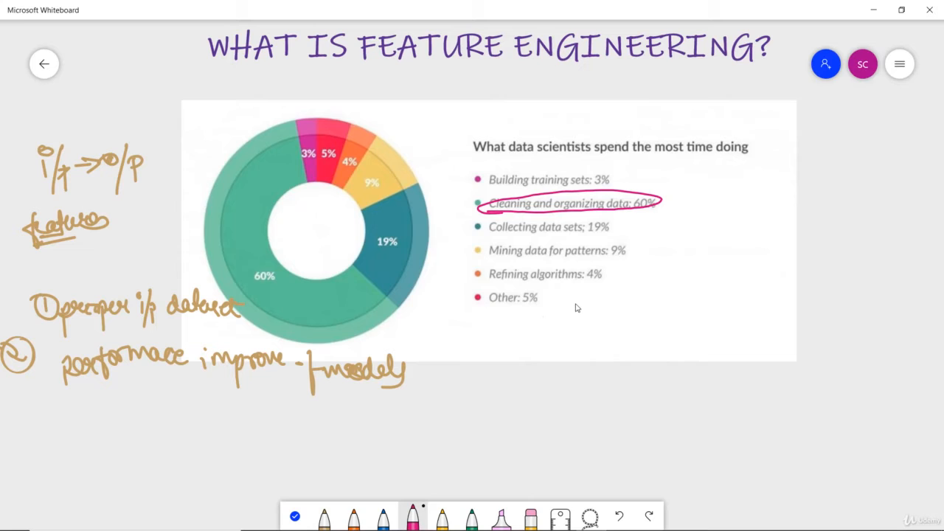
pyautogui.moveTo(599, 257)
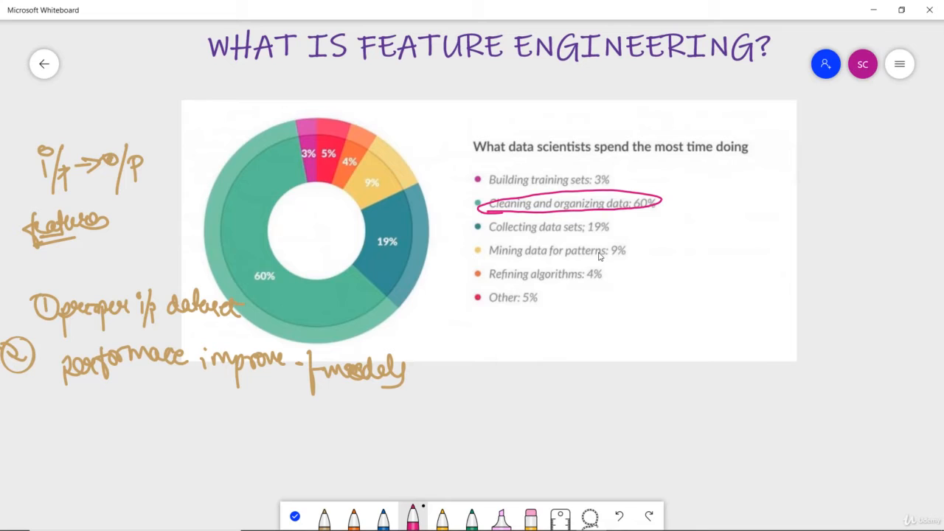
pyautogui.moveTo(693, 220)
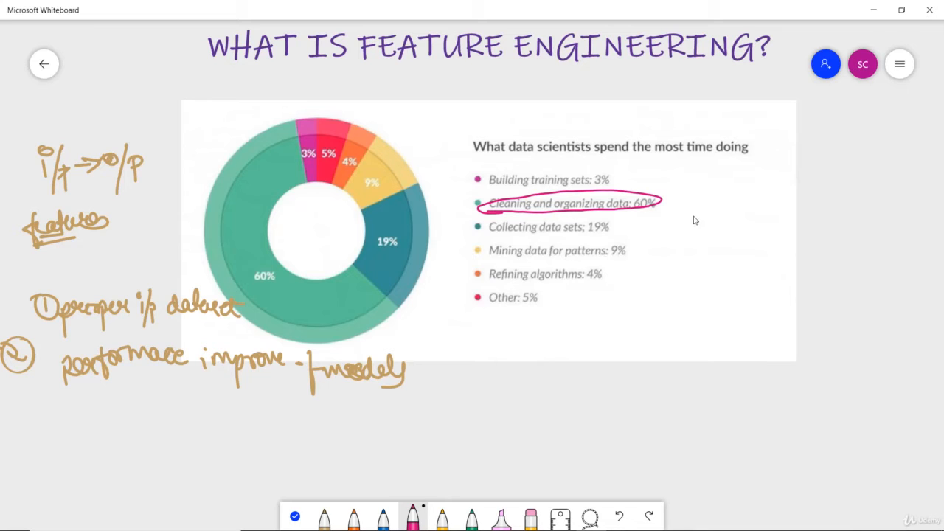
pyautogui.moveTo(761, 186)
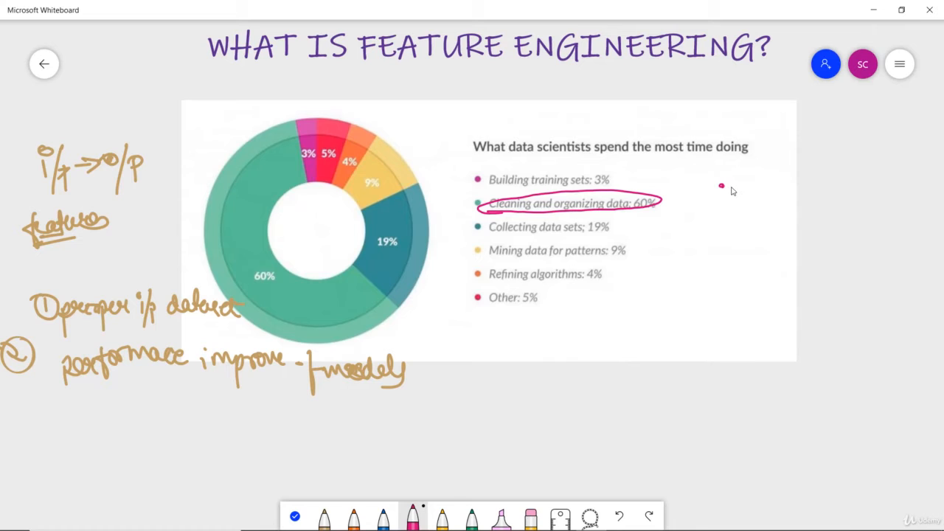
# - Write the "• imputation" heading and a first column of values 2200, 2000, 3000, 2400
pyautogui.moveTo(737, 195); pyautogui.dragTo(770, 192)
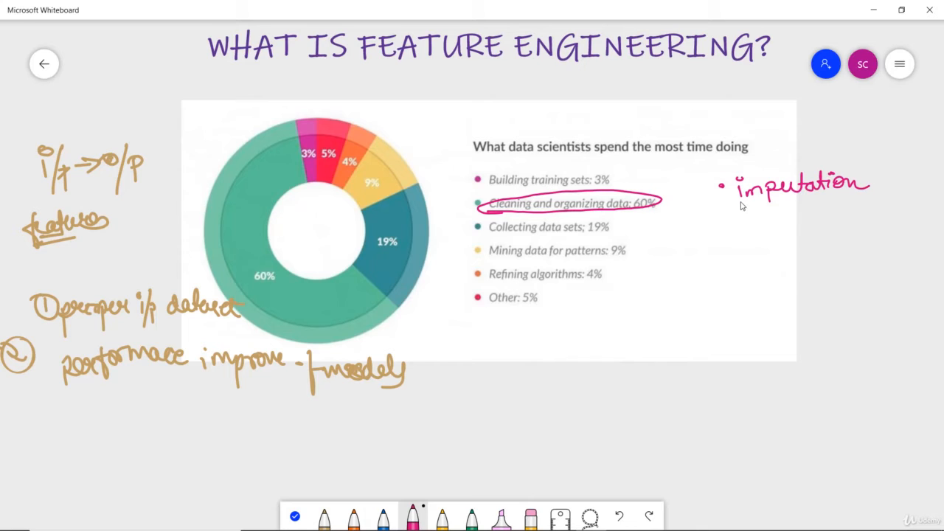
pyautogui.moveTo(754, 201)
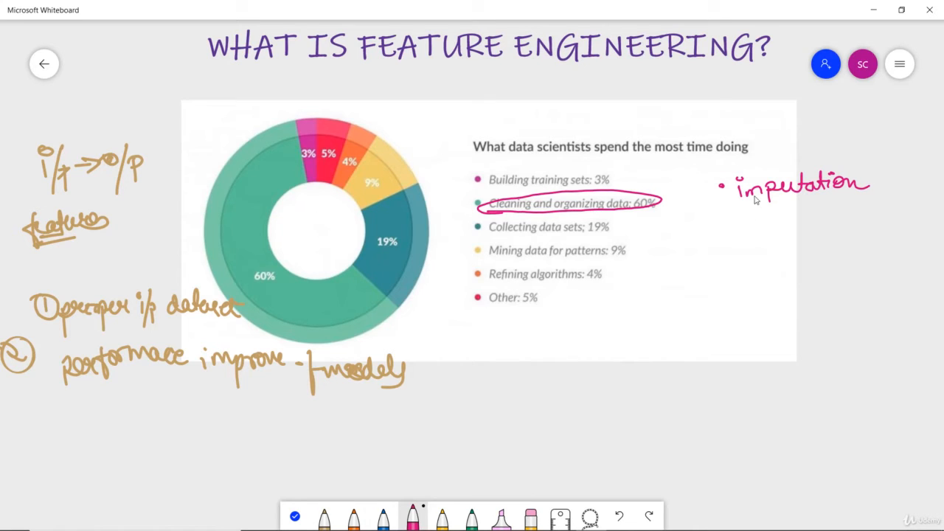
pyautogui.moveTo(717, 287)
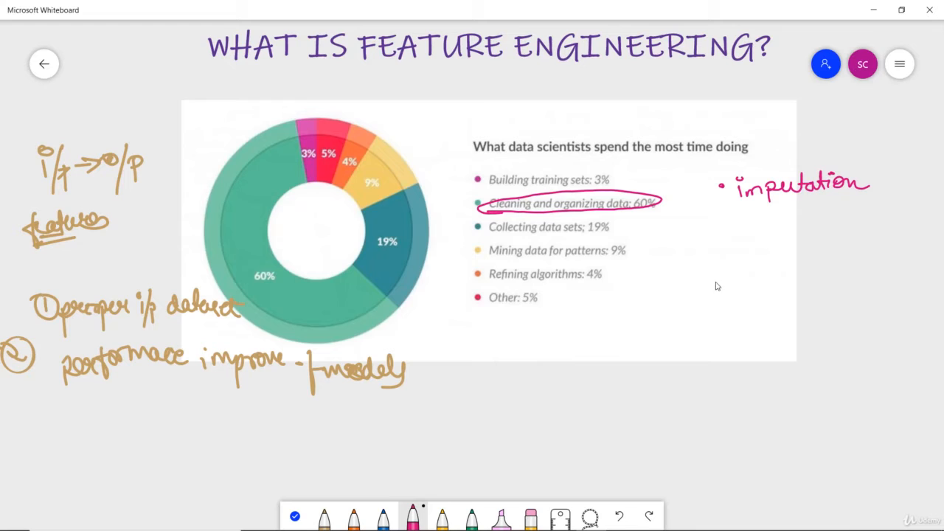
pyautogui.moveTo(745, 293)
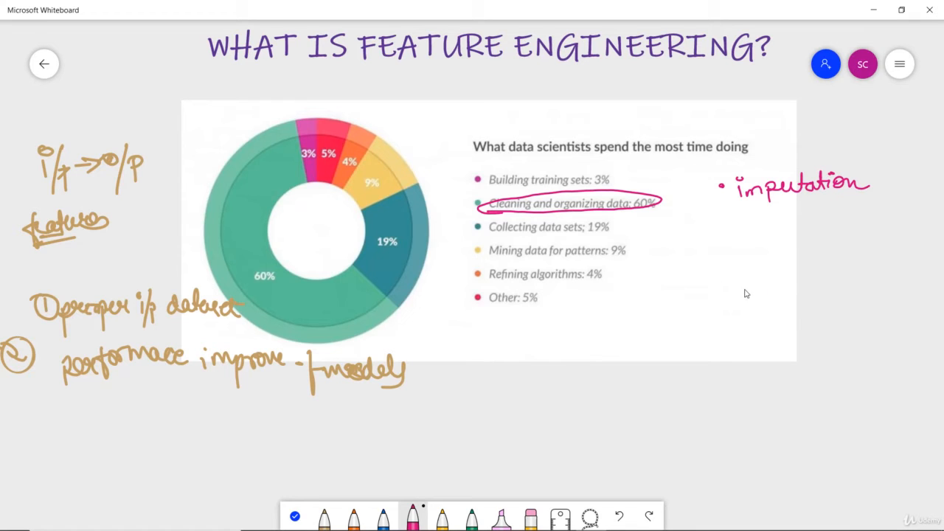
pyautogui.moveTo(715, 258)
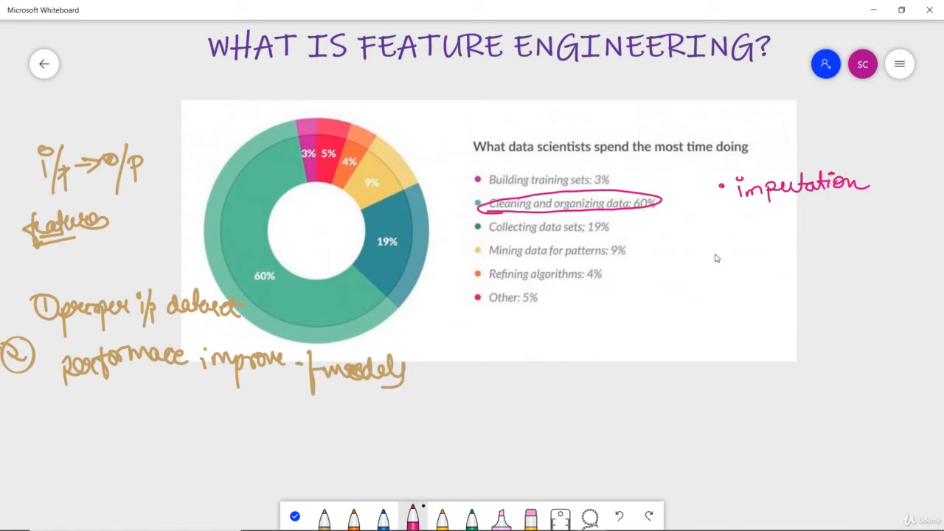
pyautogui.moveTo(726, 239)
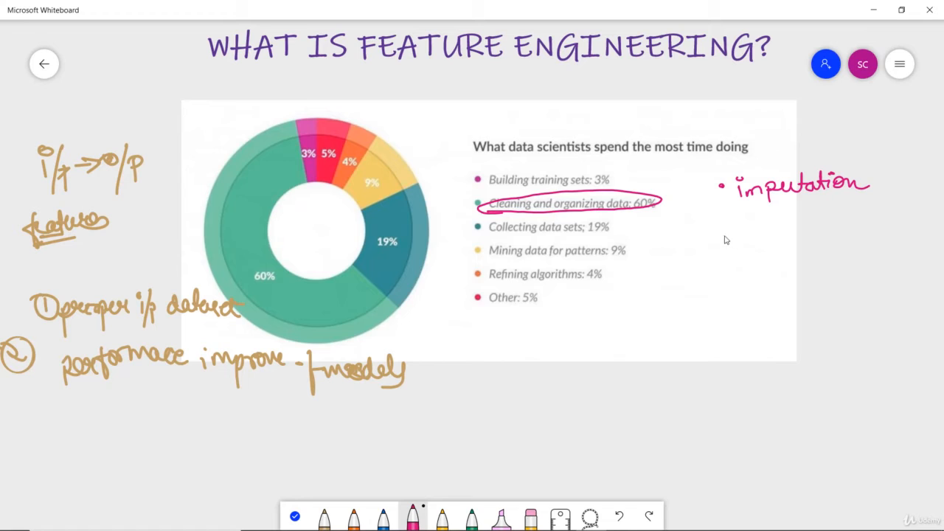
pyautogui.moveTo(716, 236); pyautogui.dragTo(753, 244)
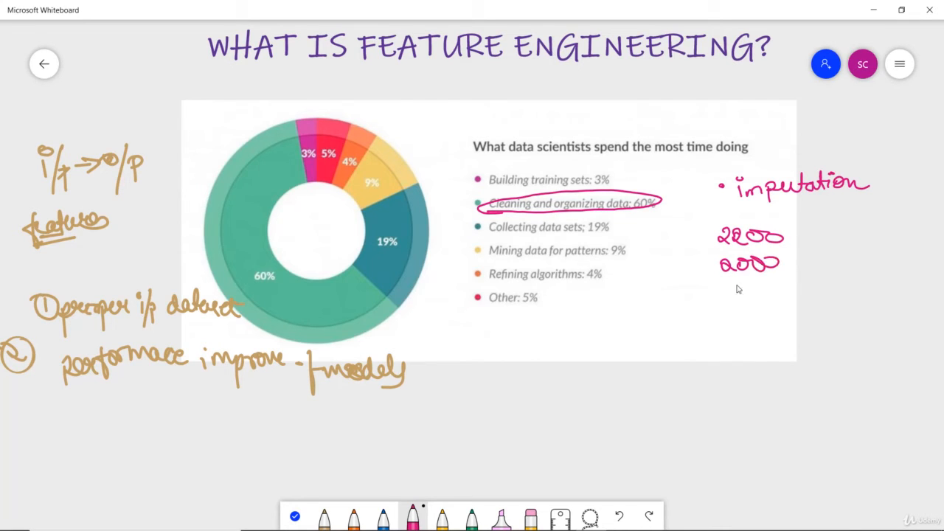
pyautogui.moveTo(730, 292); pyautogui.dragTo(785, 292)
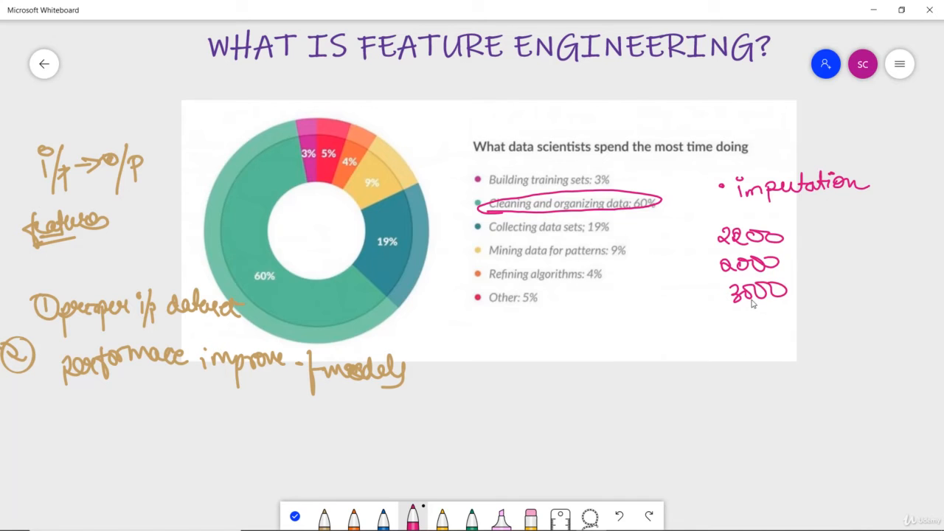
pyautogui.moveTo(726, 317); pyautogui.dragTo(782, 325)
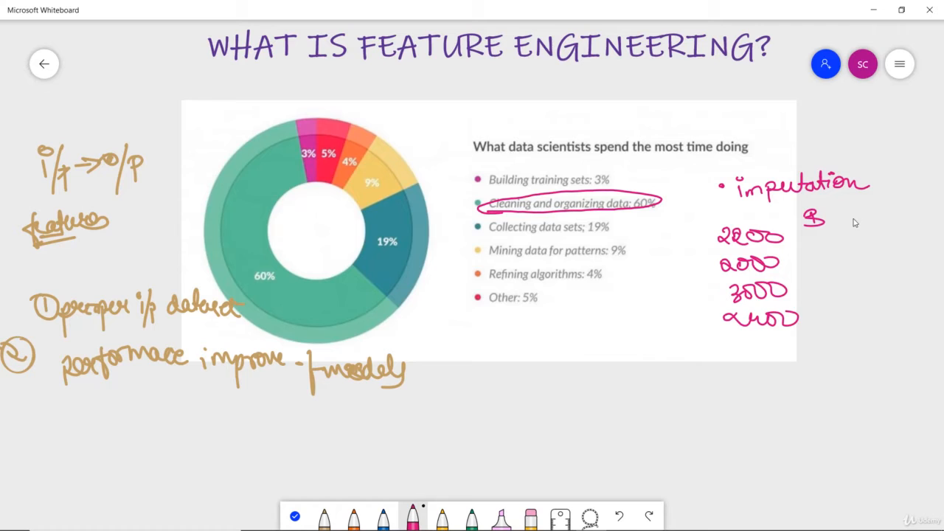
# - Add the second and third table columns with gaps, then write and circle "Mean" below
pyautogui.moveTo(841, 221); pyautogui.dragTo(873, 218)
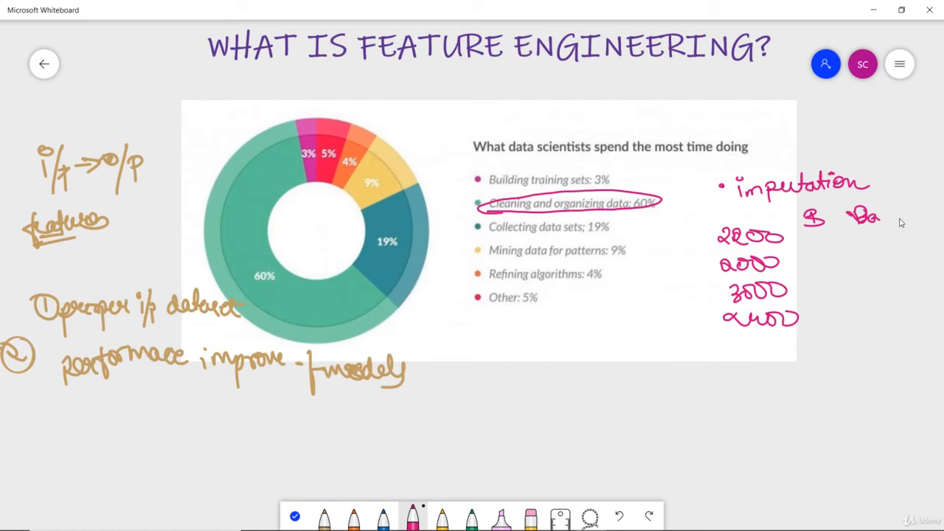
pyautogui.moveTo(893, 213); pyautogui.dragTo(937, 214)
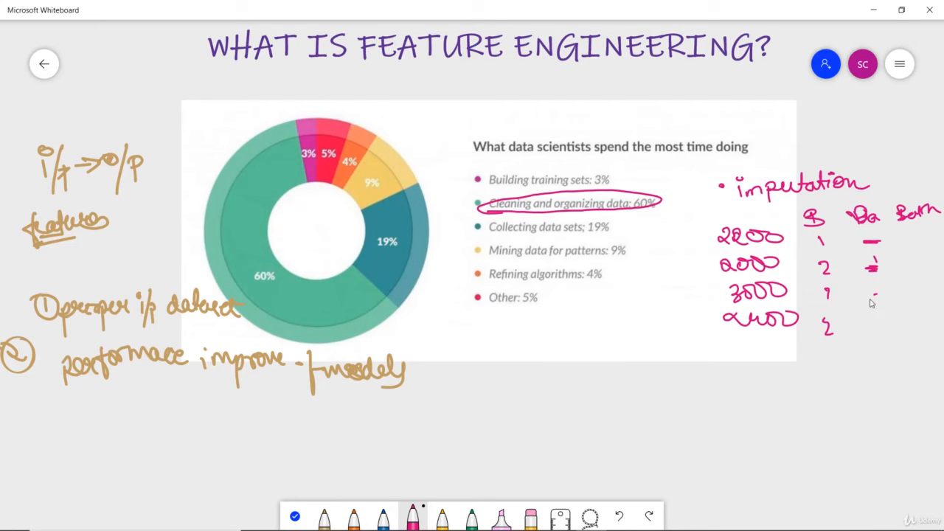
pyautogui.moveTo(870, 295); pyautogui.dragTo(878, 325)
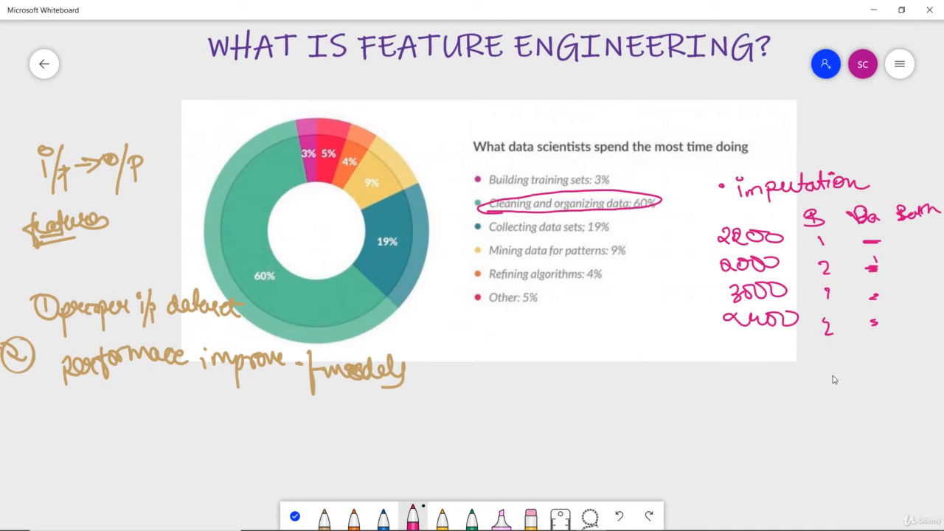
pyautogui.moveTo(750, 386); pyautogui.dragTo(785, 381)
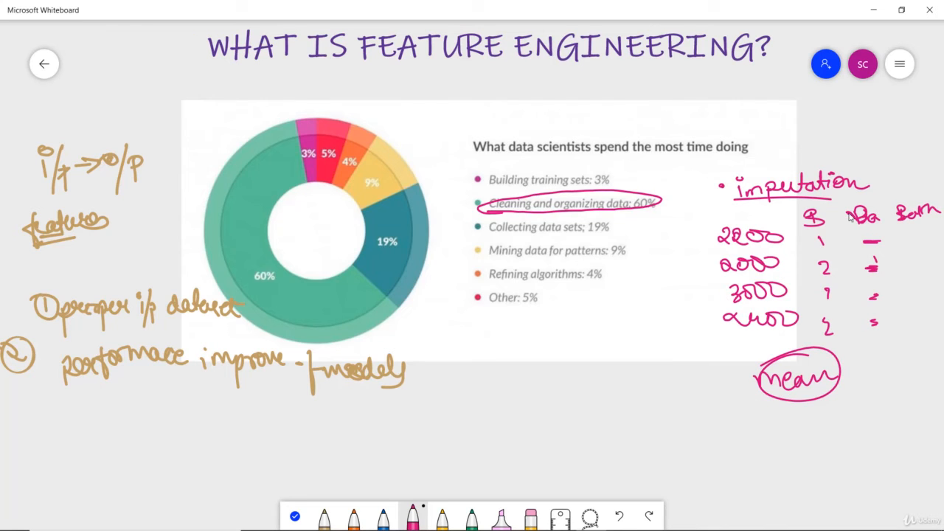
pyautogui.moveTo(473, 410)
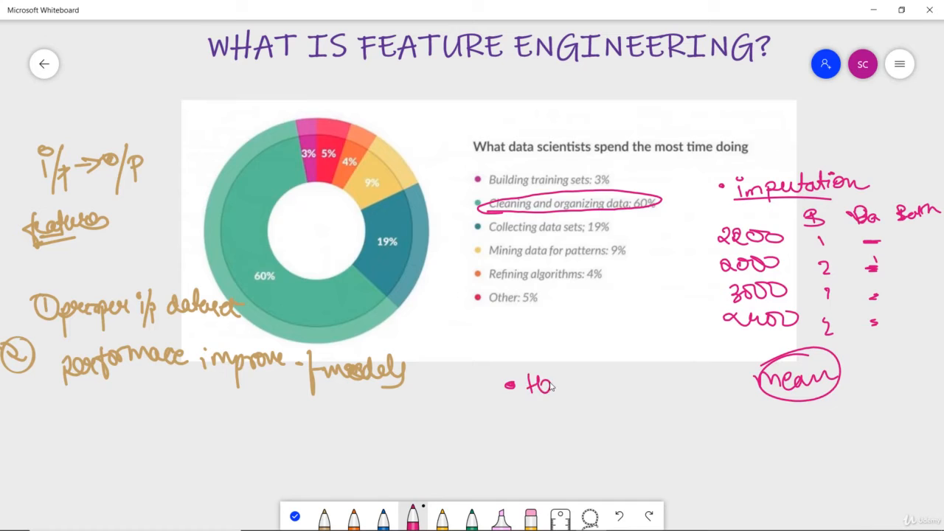
# - Handwrite the magenta bullet "• Handling outliers" below the chart, left of "mean"
pyautogui.moveTo(549, 383); pyautogui.dragTo(627, 384)
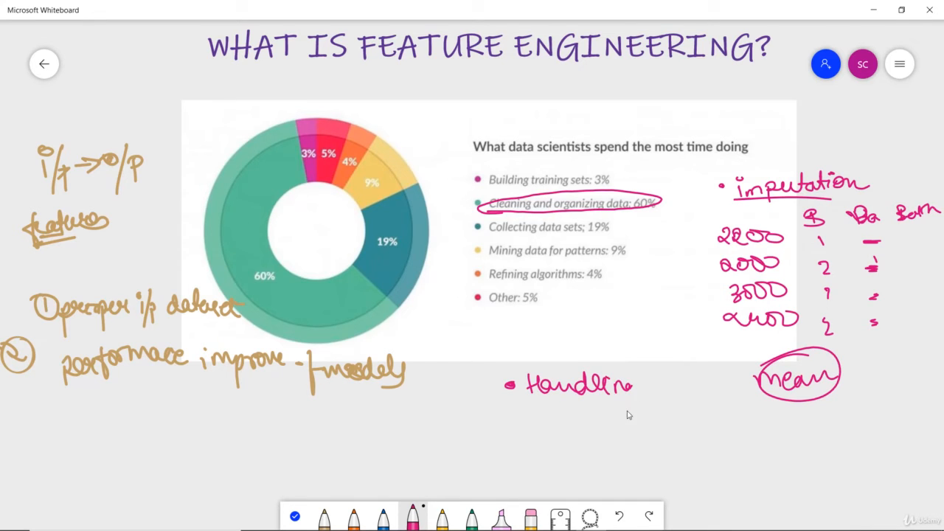
pyautogui.moveTo(635, 387); pyautogui.dragTo(696, 384)
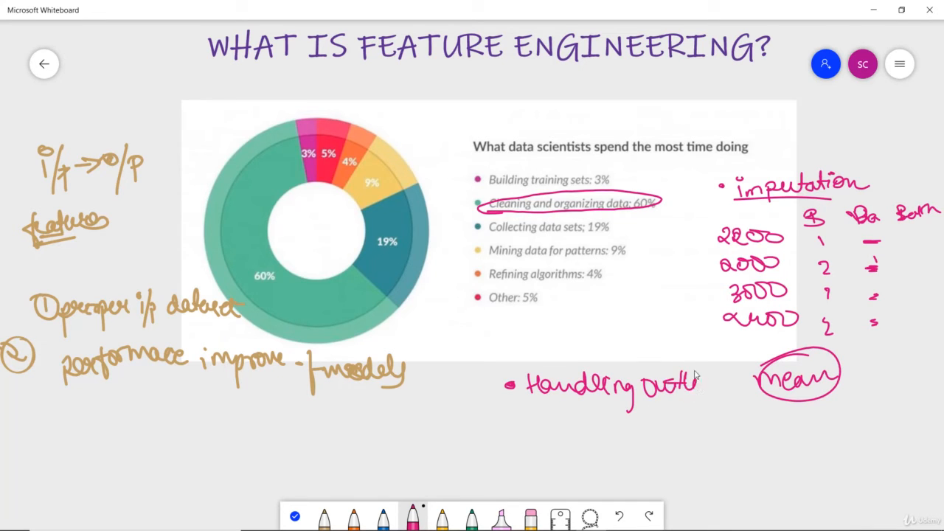
pyautogui.moveTo(691, 384); pyautogui.dragTo(730, 399)
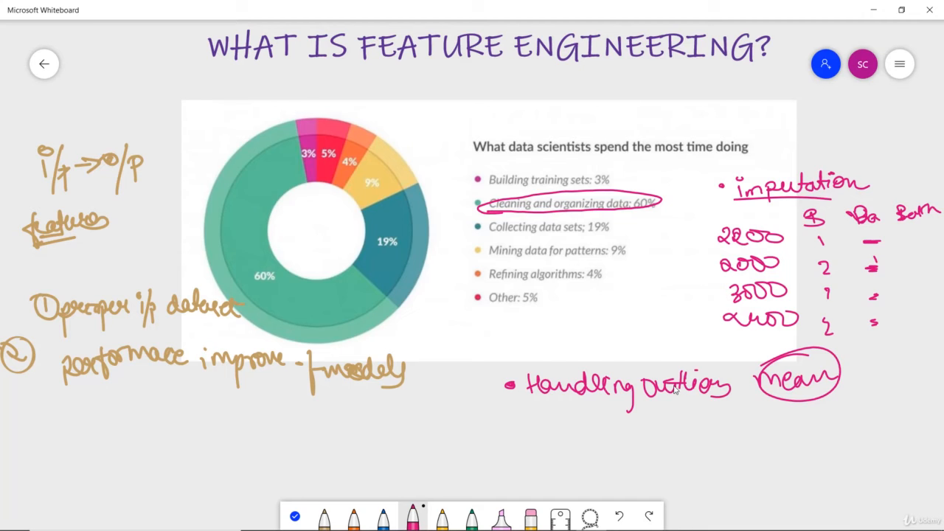
pyautogui.moveTo(455, 331)
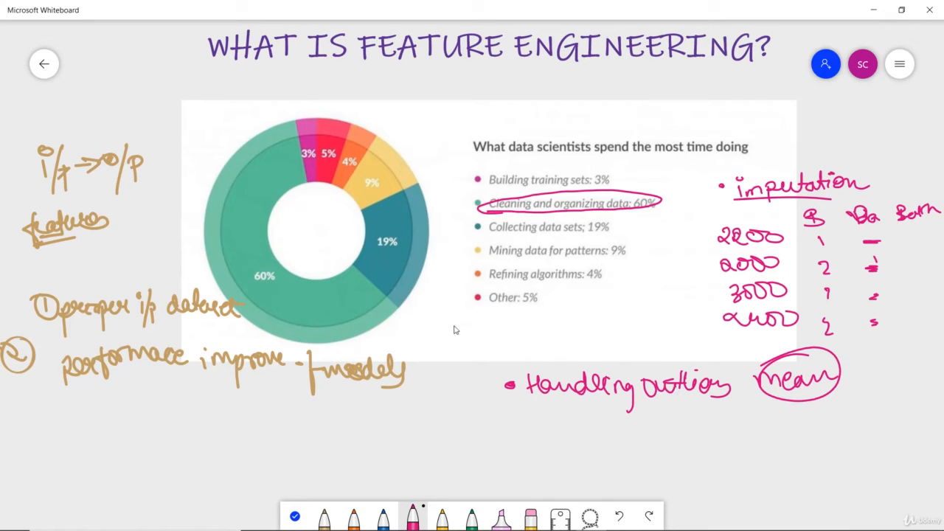
pyautogui.moveTo(439, 354)
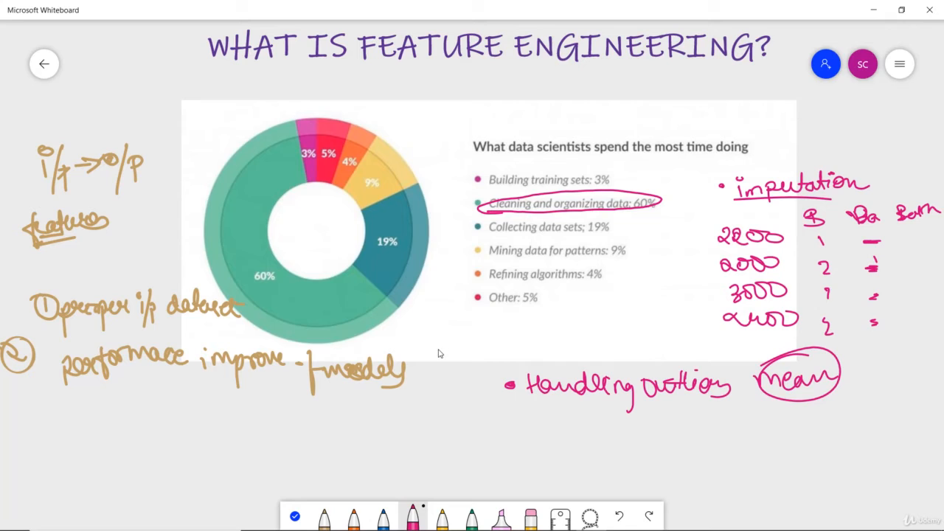
pyautogui.moveTo(454, 390)
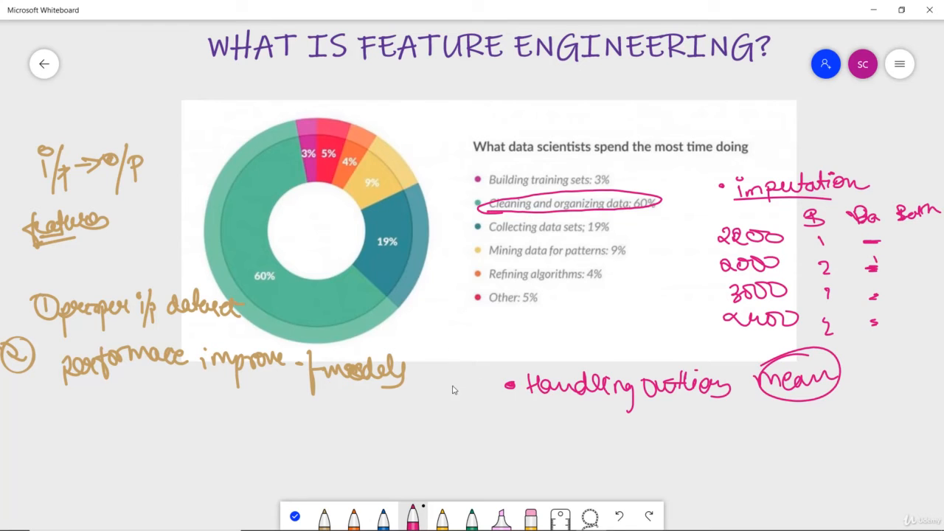
pyautogui.moveTo(527, 440)
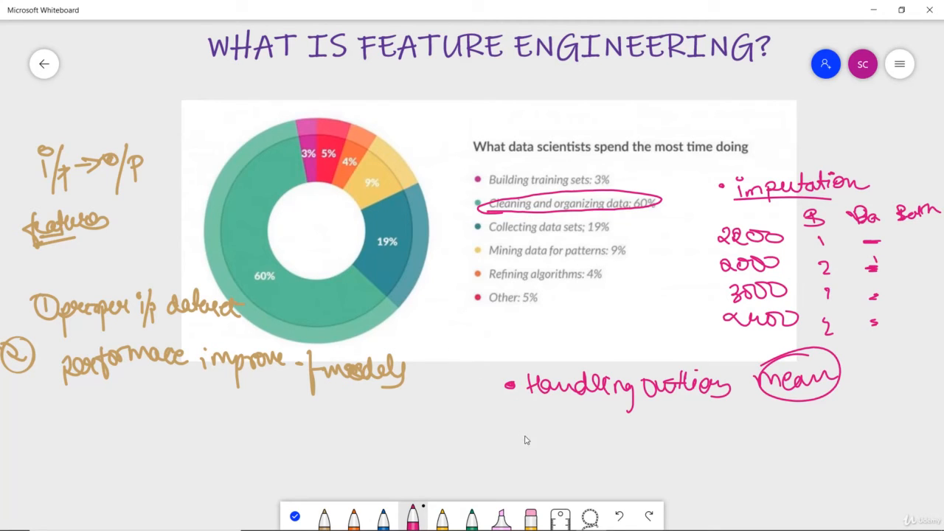
pyautogui.moveTo(498, 437)
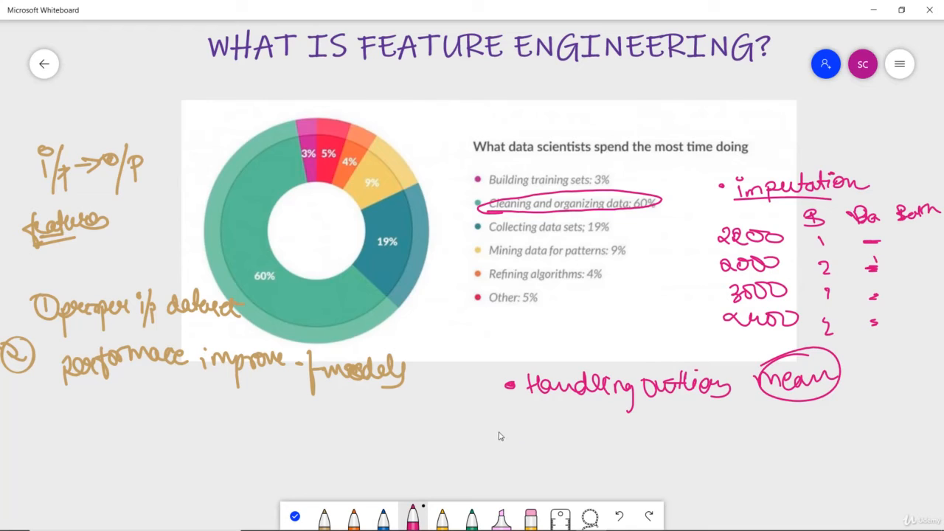
pyautogui.moveTo(797, 301)
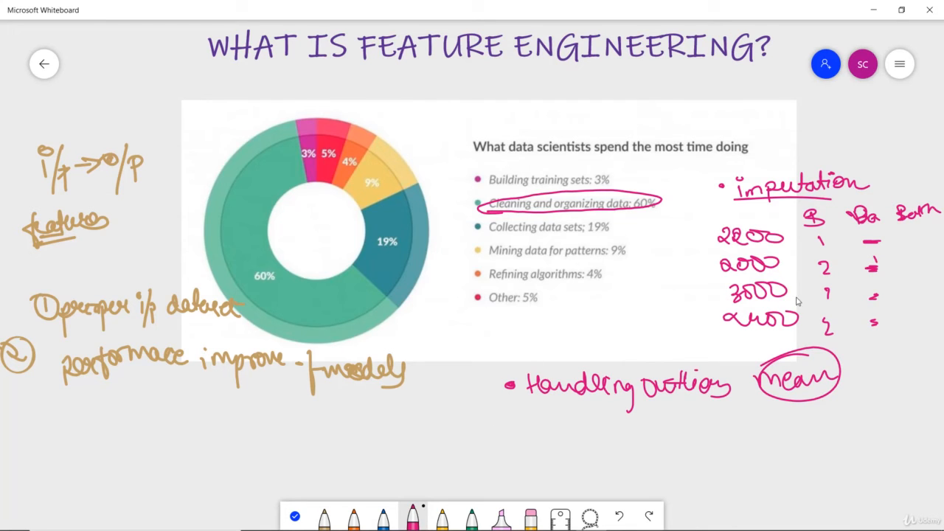
pyautogui.moveTo(790, 281)
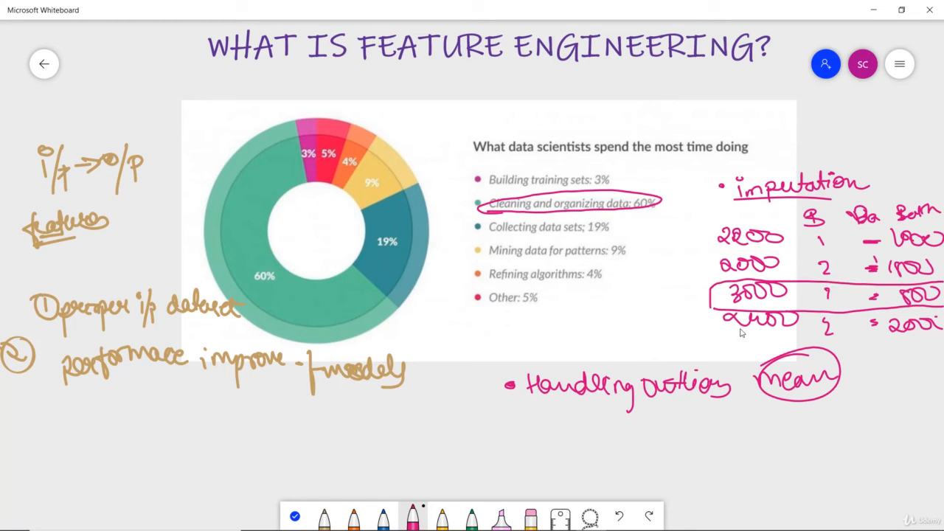
pyautogui.moveTo(776, 265)
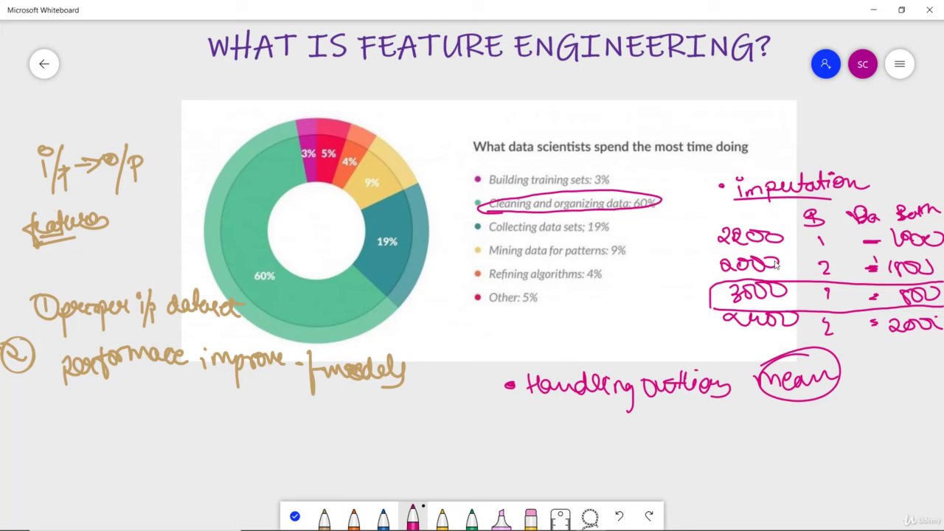
pyautogui.moveTo(540, 445)
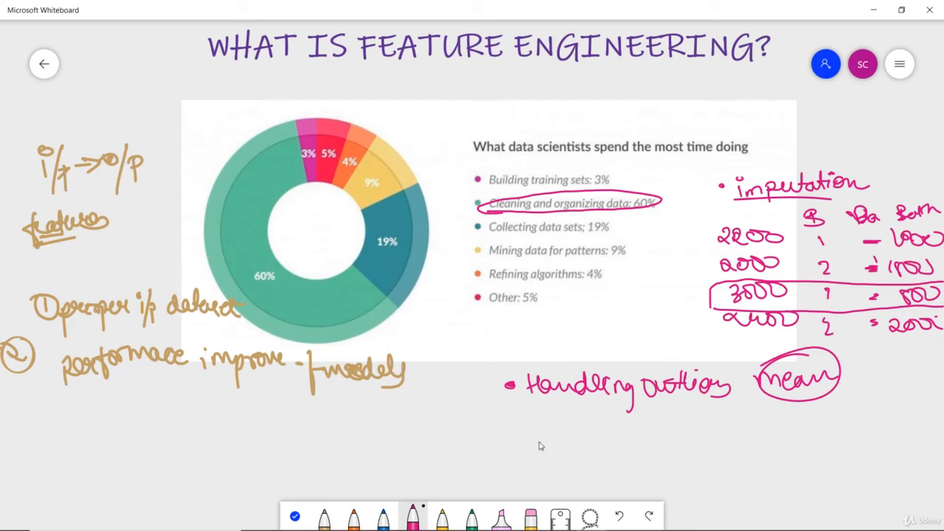
# - Write the bullets "one hot encoding" and "feature split" below handling outliers
pyautogui.moveTo(524, 425); pyautogui.dragTo(587, 428)
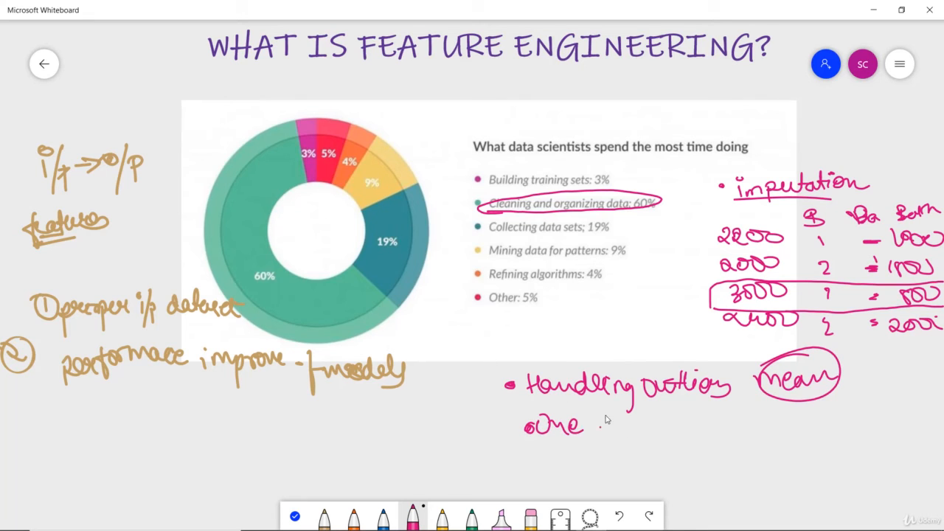
pyautogui.moveTo(601, 428); pyautogui.dragTo(715, 428)
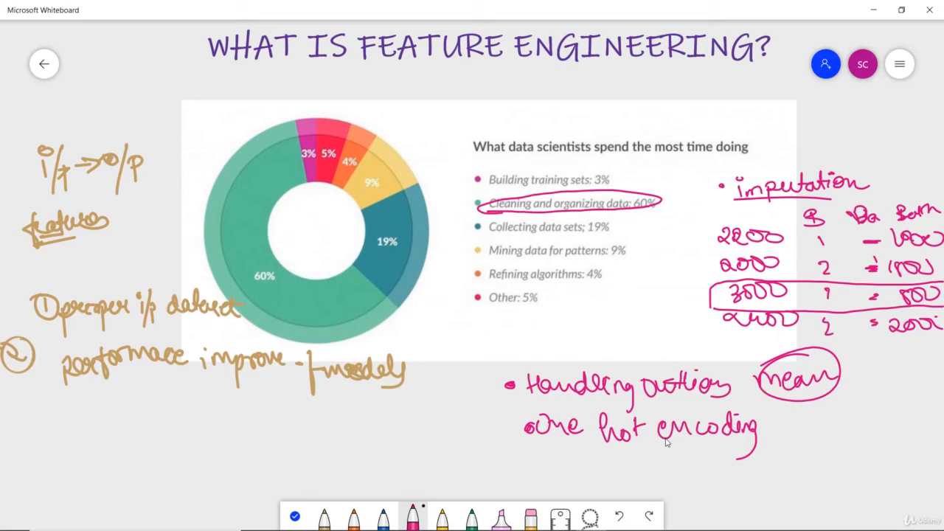
pyautogui.moveTo(679, 361)
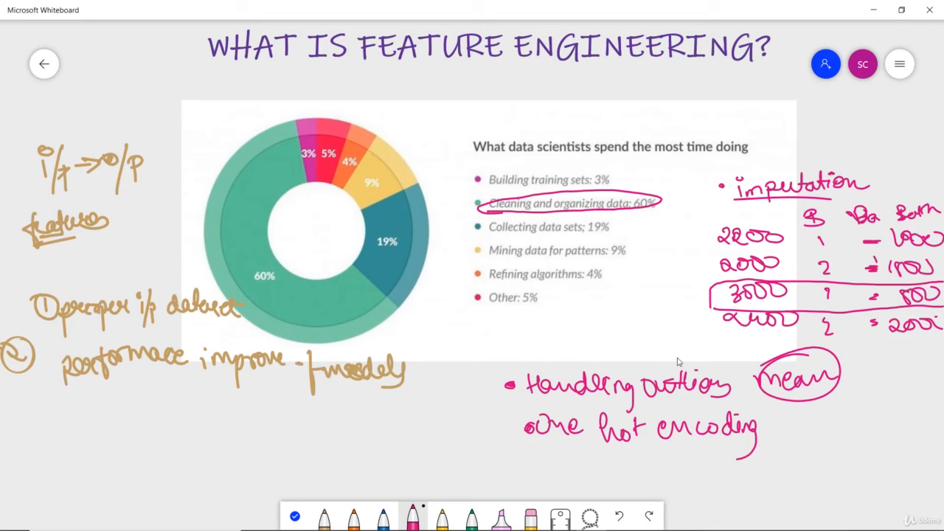
pyautogui.moveTo(534, 460); pyautogui.dragTo(590, 465)
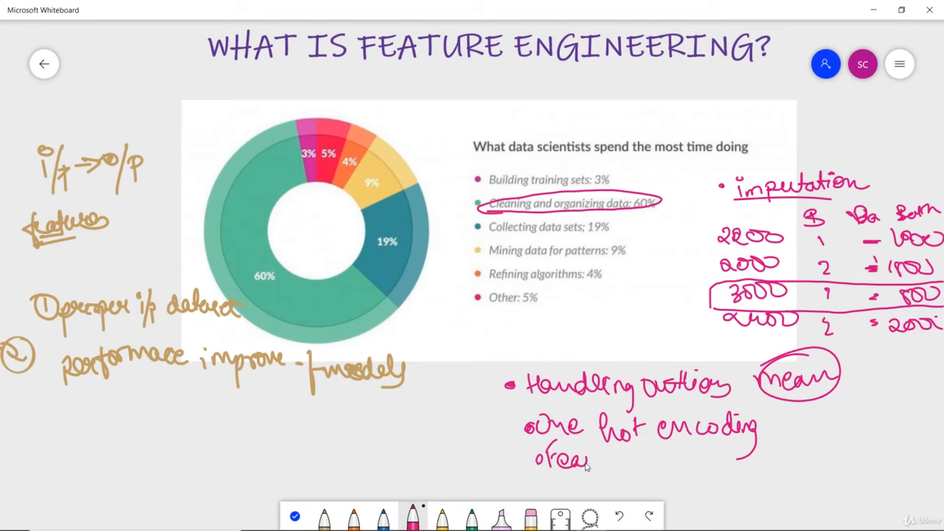
pyautogui.moveTo(590, 457); pyautogui.dragTo(664, 460)
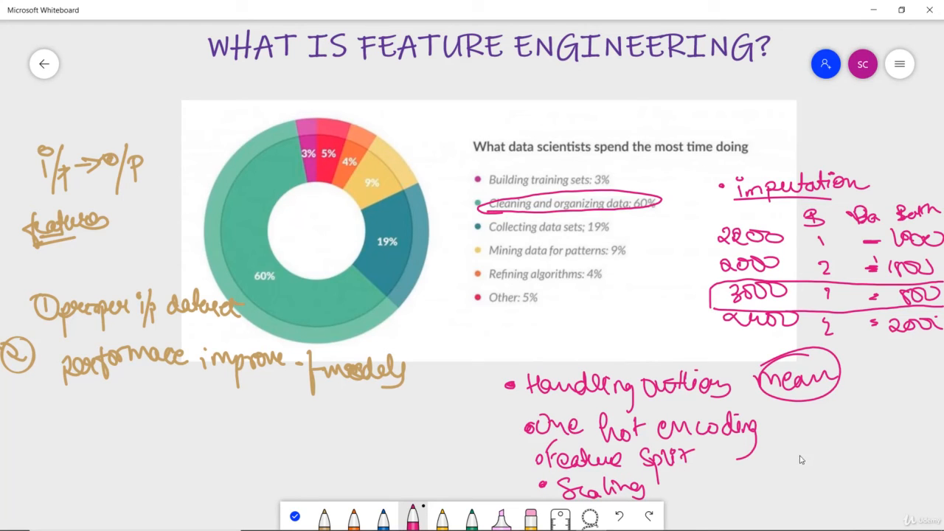
pyautogui.moveTo(879, 358)
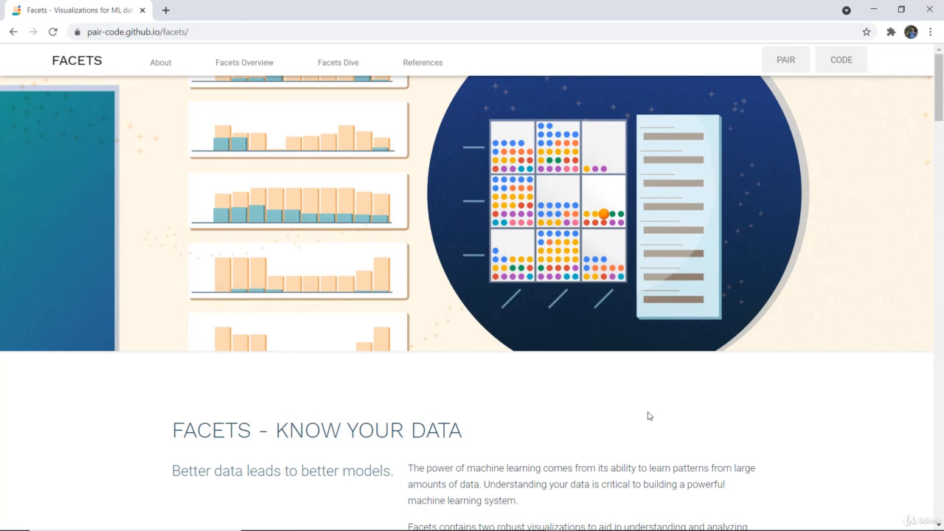
pyautogui.moveTo(628, 304)
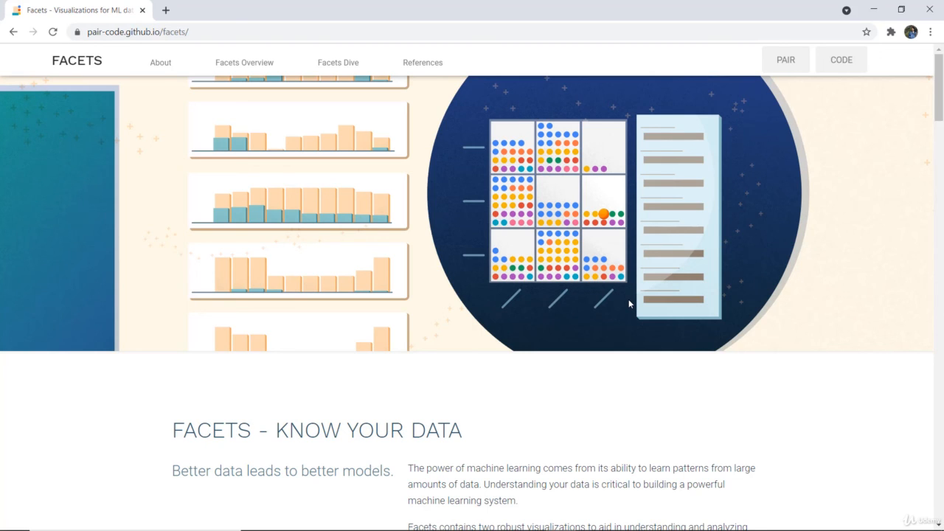
pyautogui.scroll(-3)
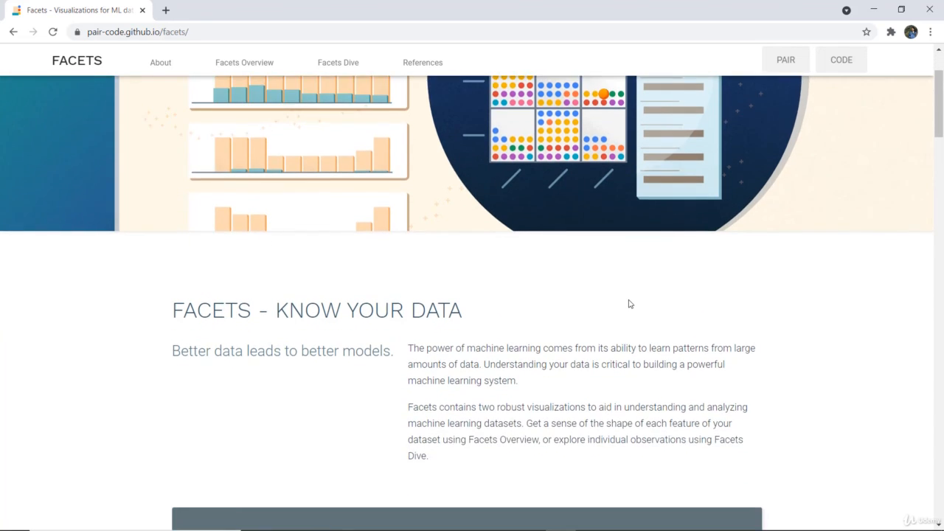
pyautogui.scroll(-3)
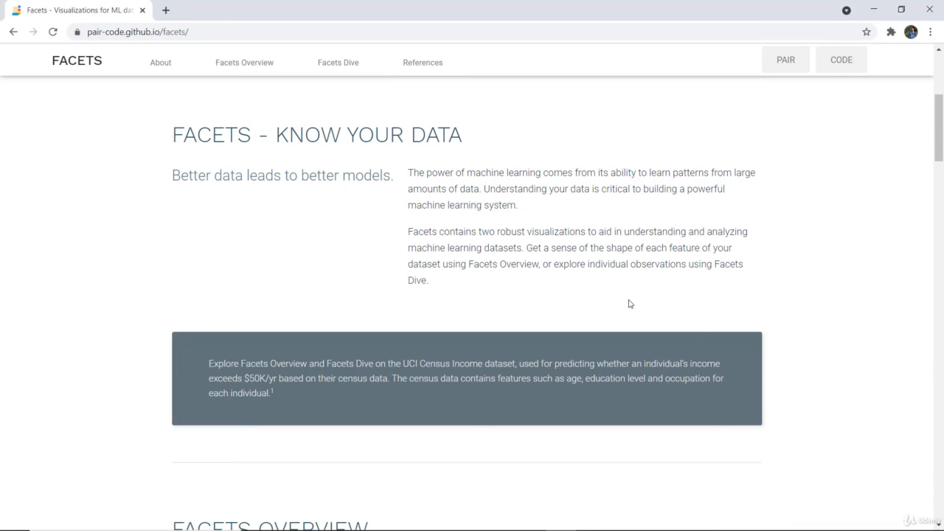
pyautogui.scroll(-3)
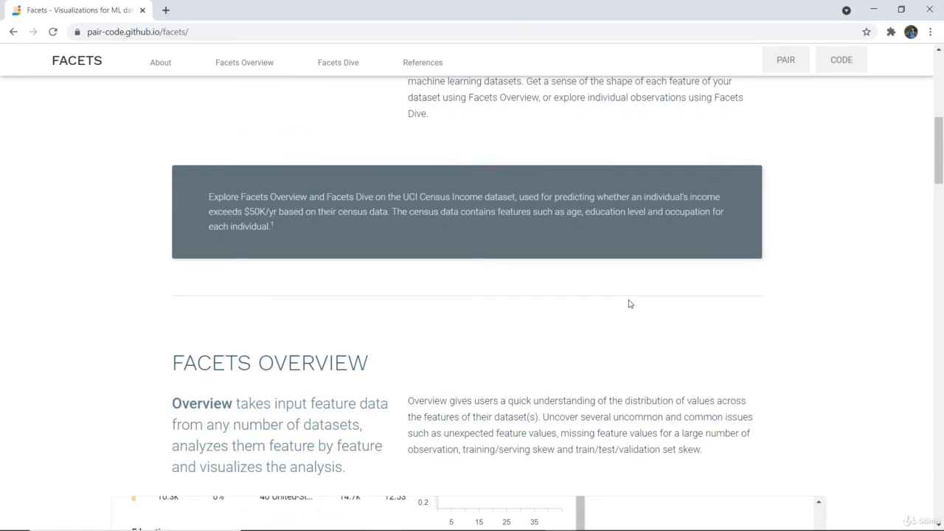
pyautogui.scroll(-3)
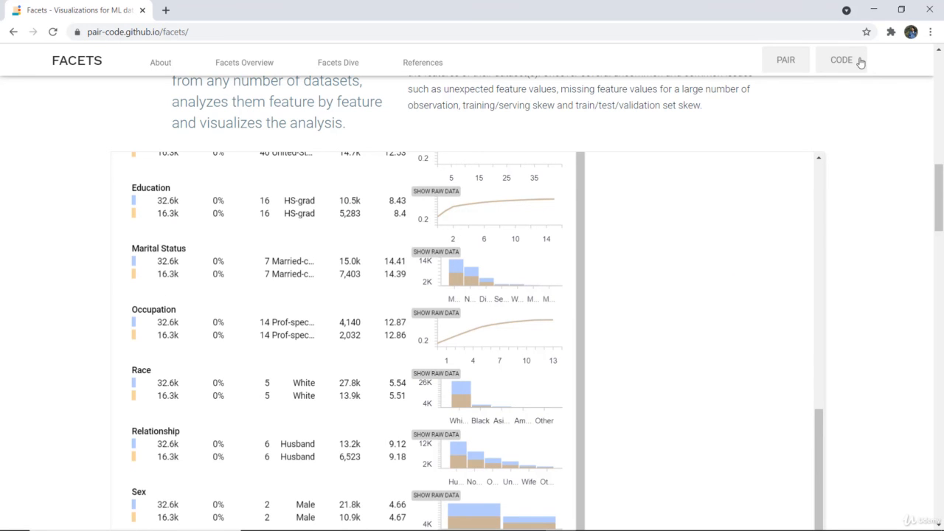
pyautogui.press('alt+tab')
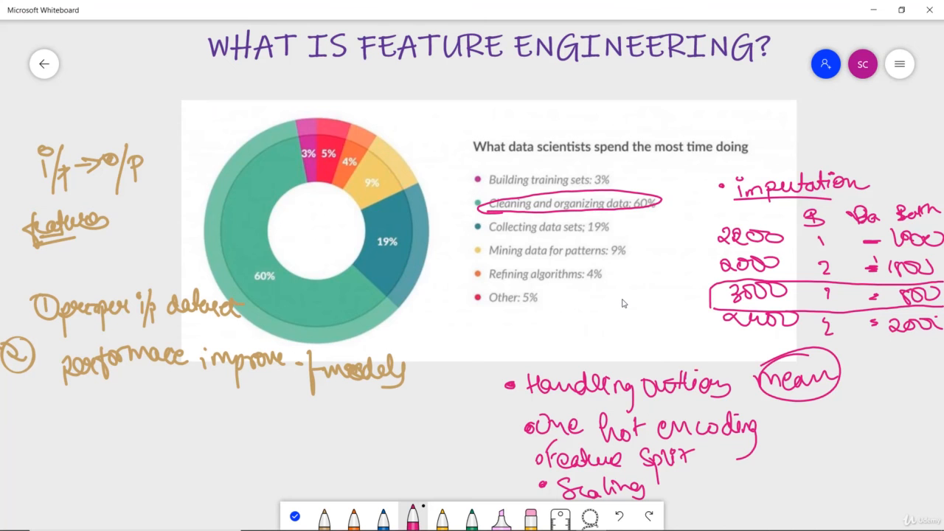
pyautogui.moveTo(747, 304)
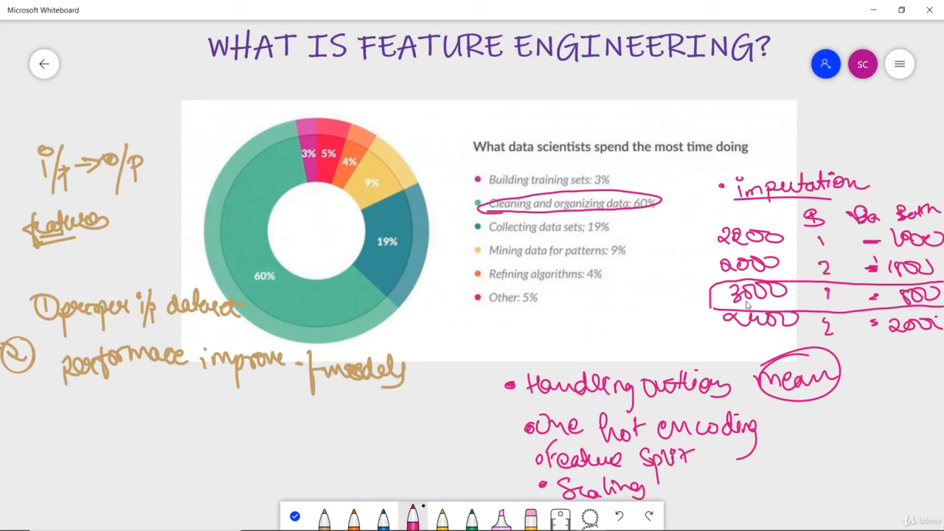